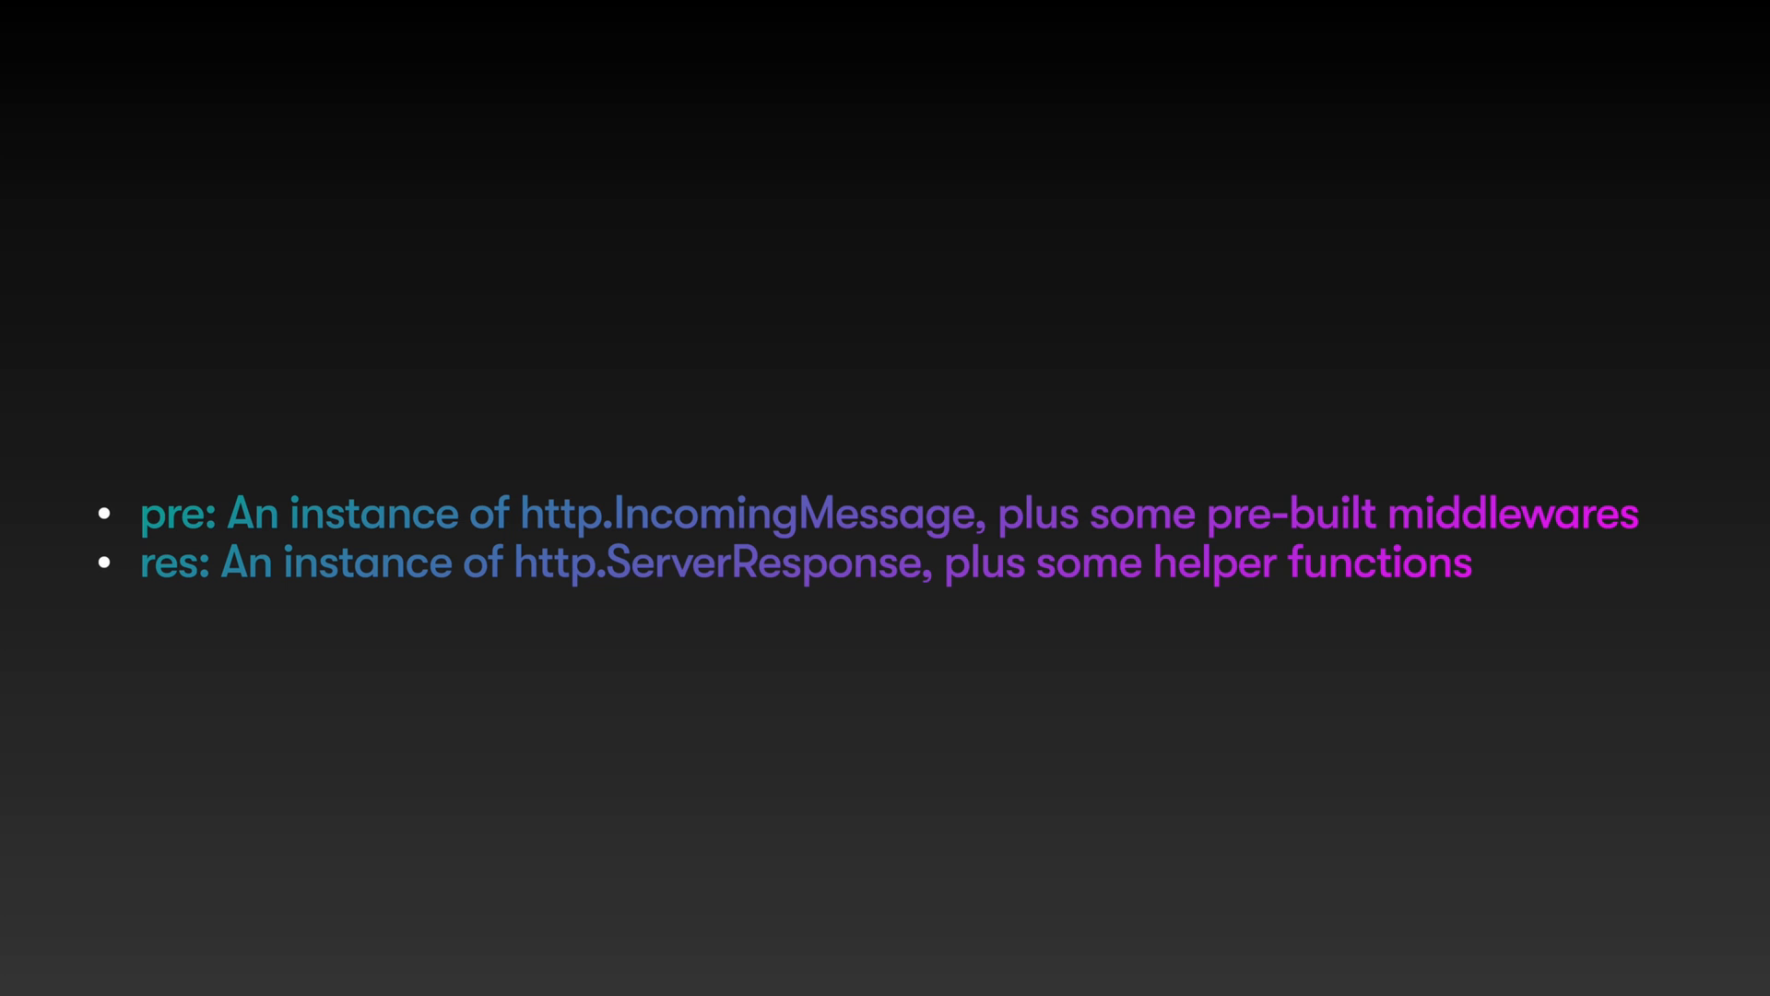
# - Switch over to VS Code showing the next-github-gql-app project tree
pyautogui.press('alt+tab')
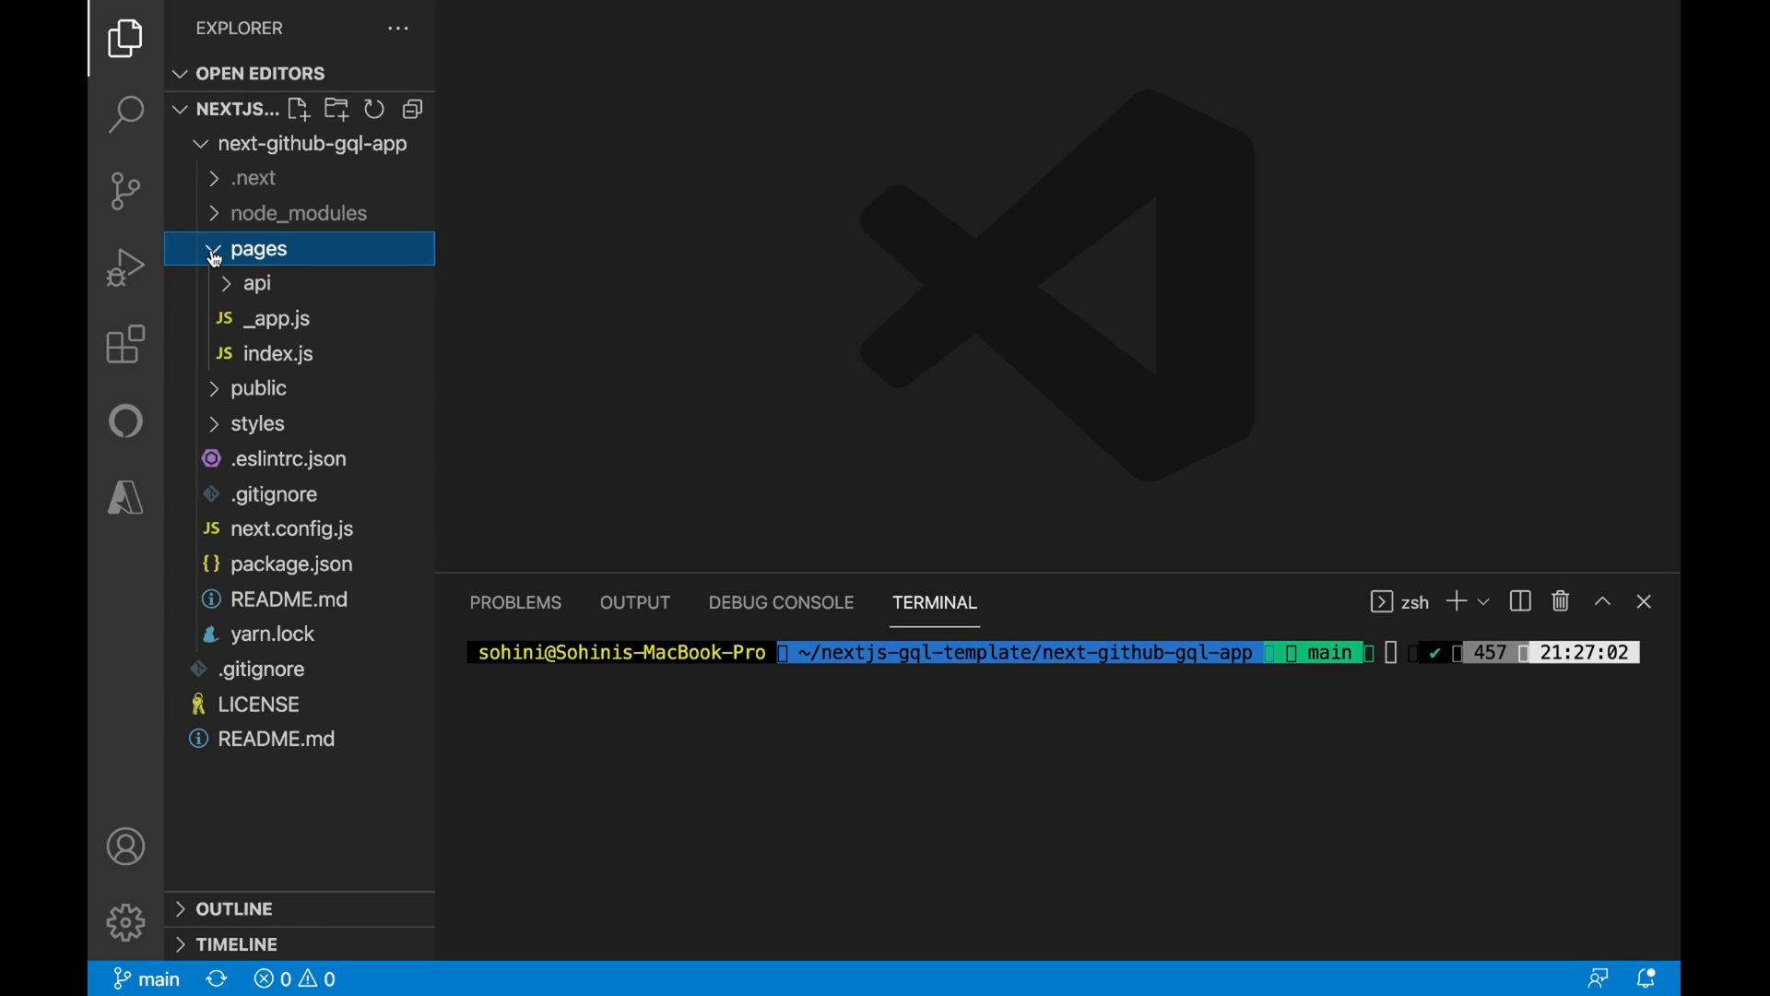
# - Create GraphFetch and RestFetch folders under pages/api
pyautogui.click(256, 282)
pyautogui.write('Gra')
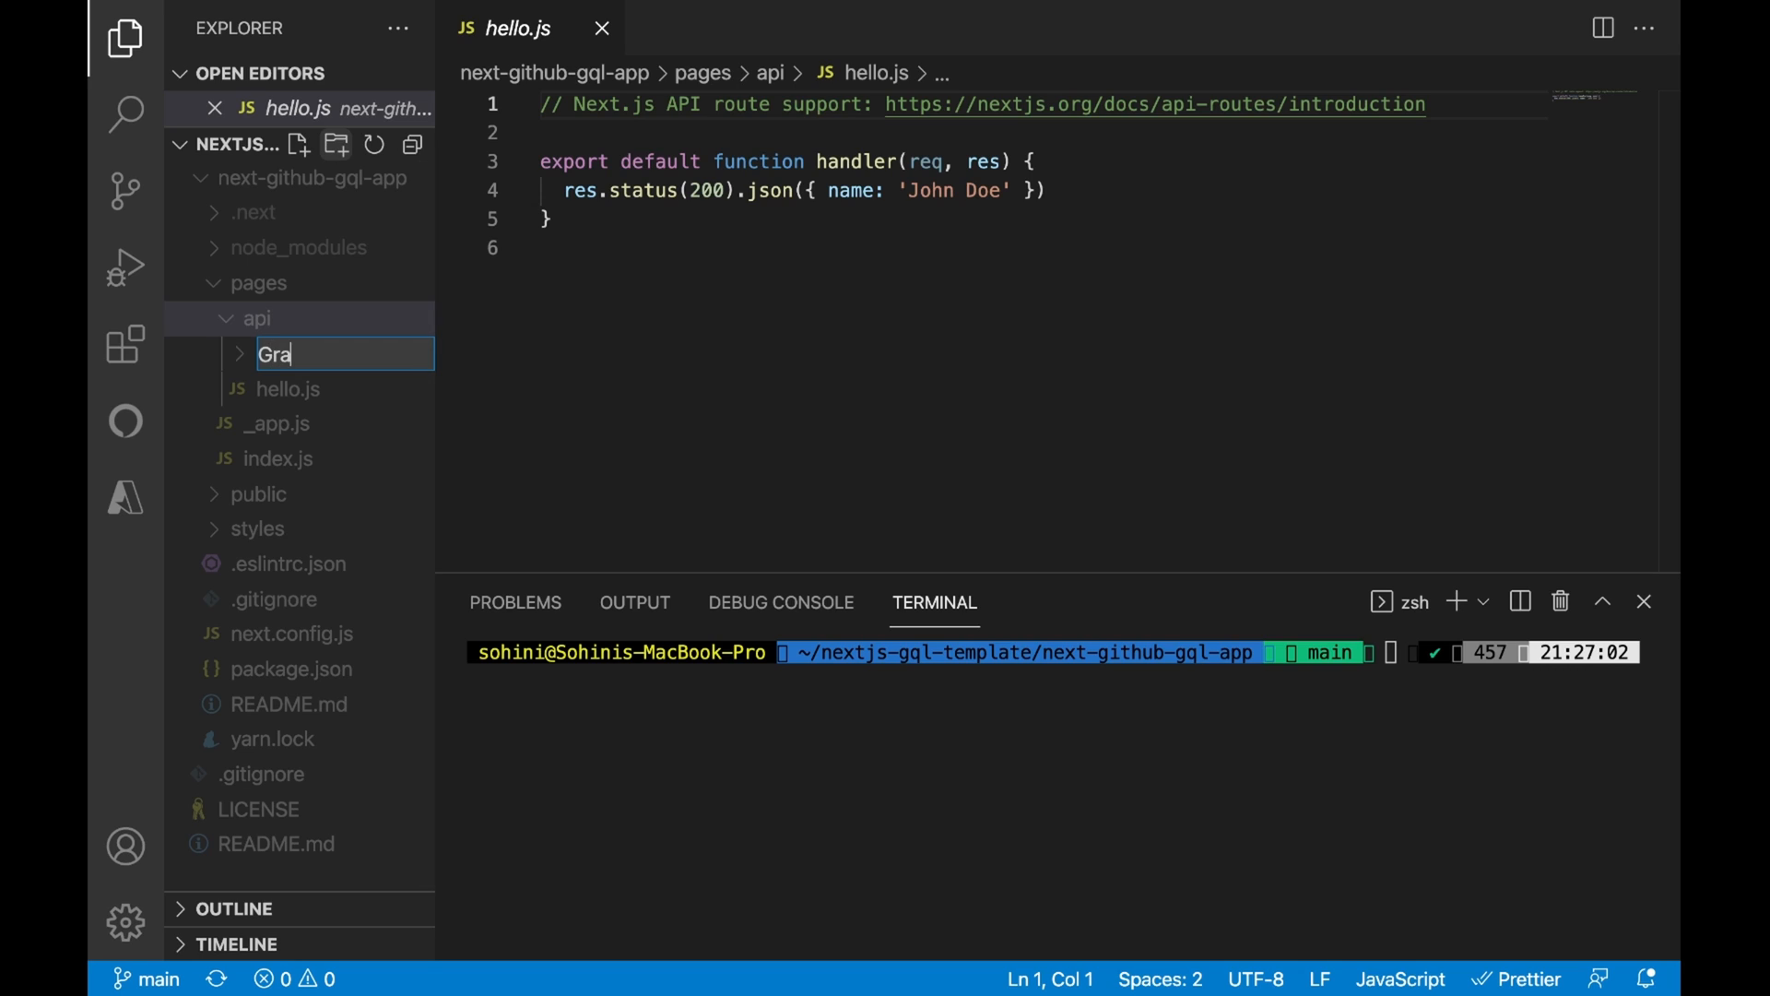
pyautogui.write('phfetch')
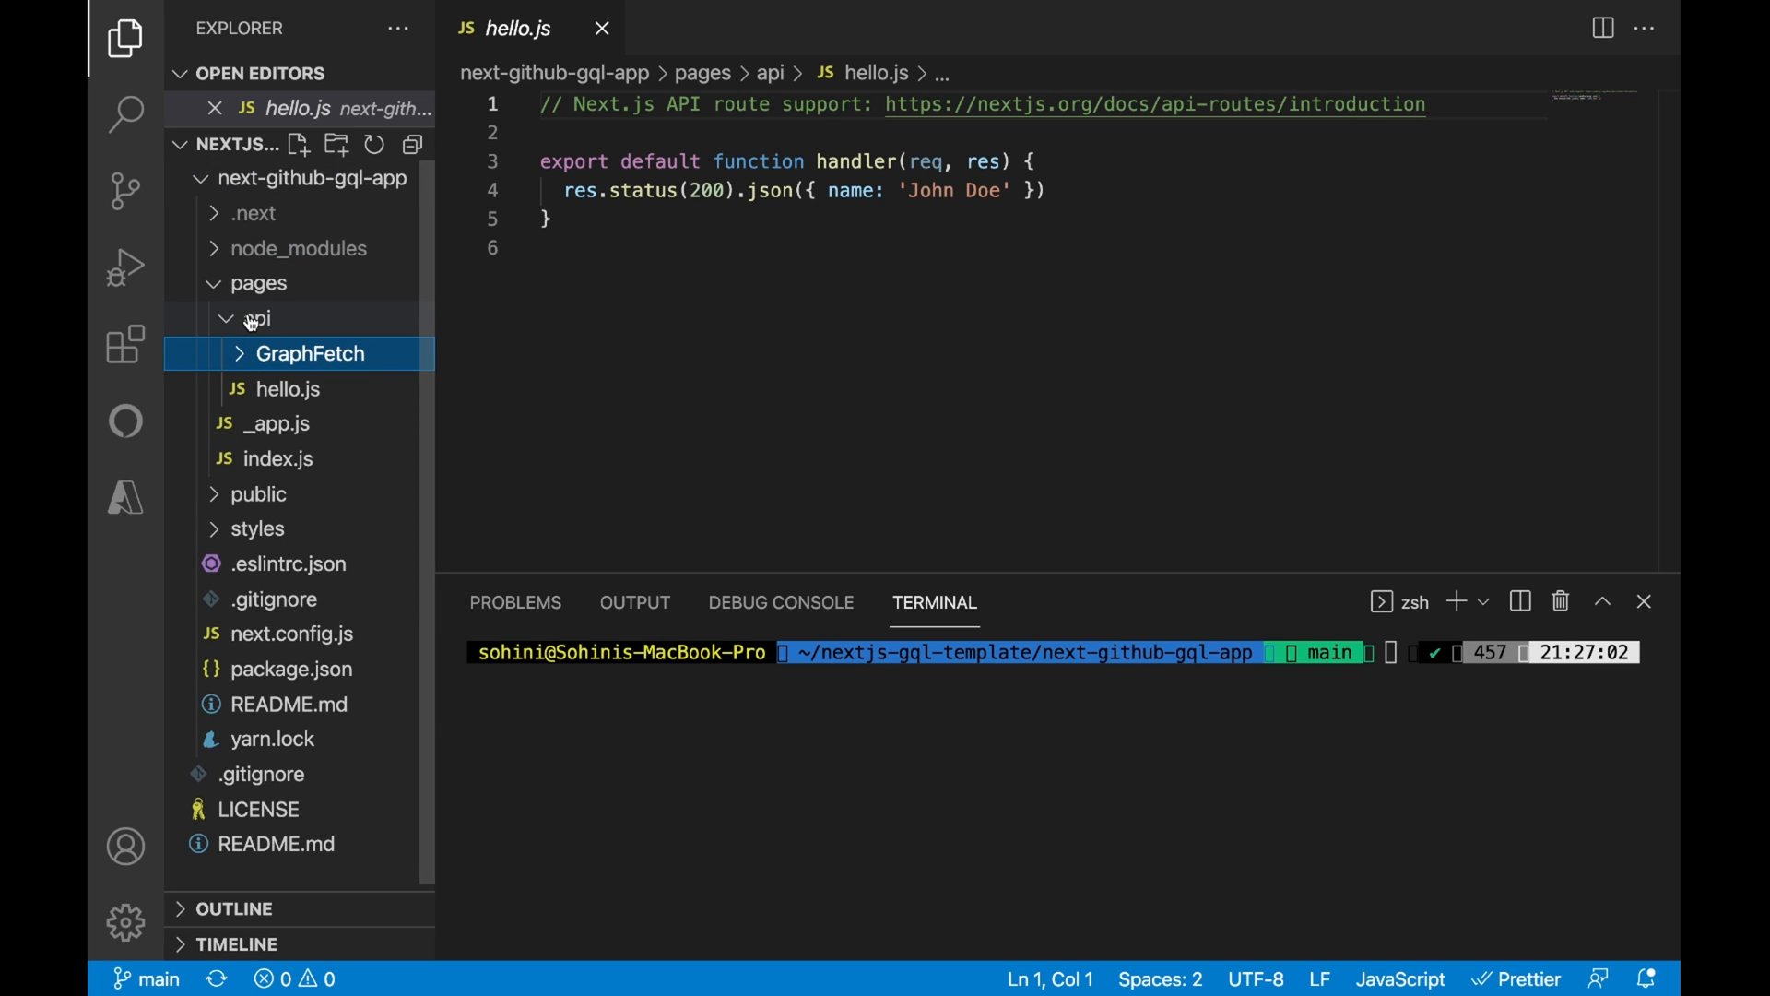
pyautogui.click(336, 144)
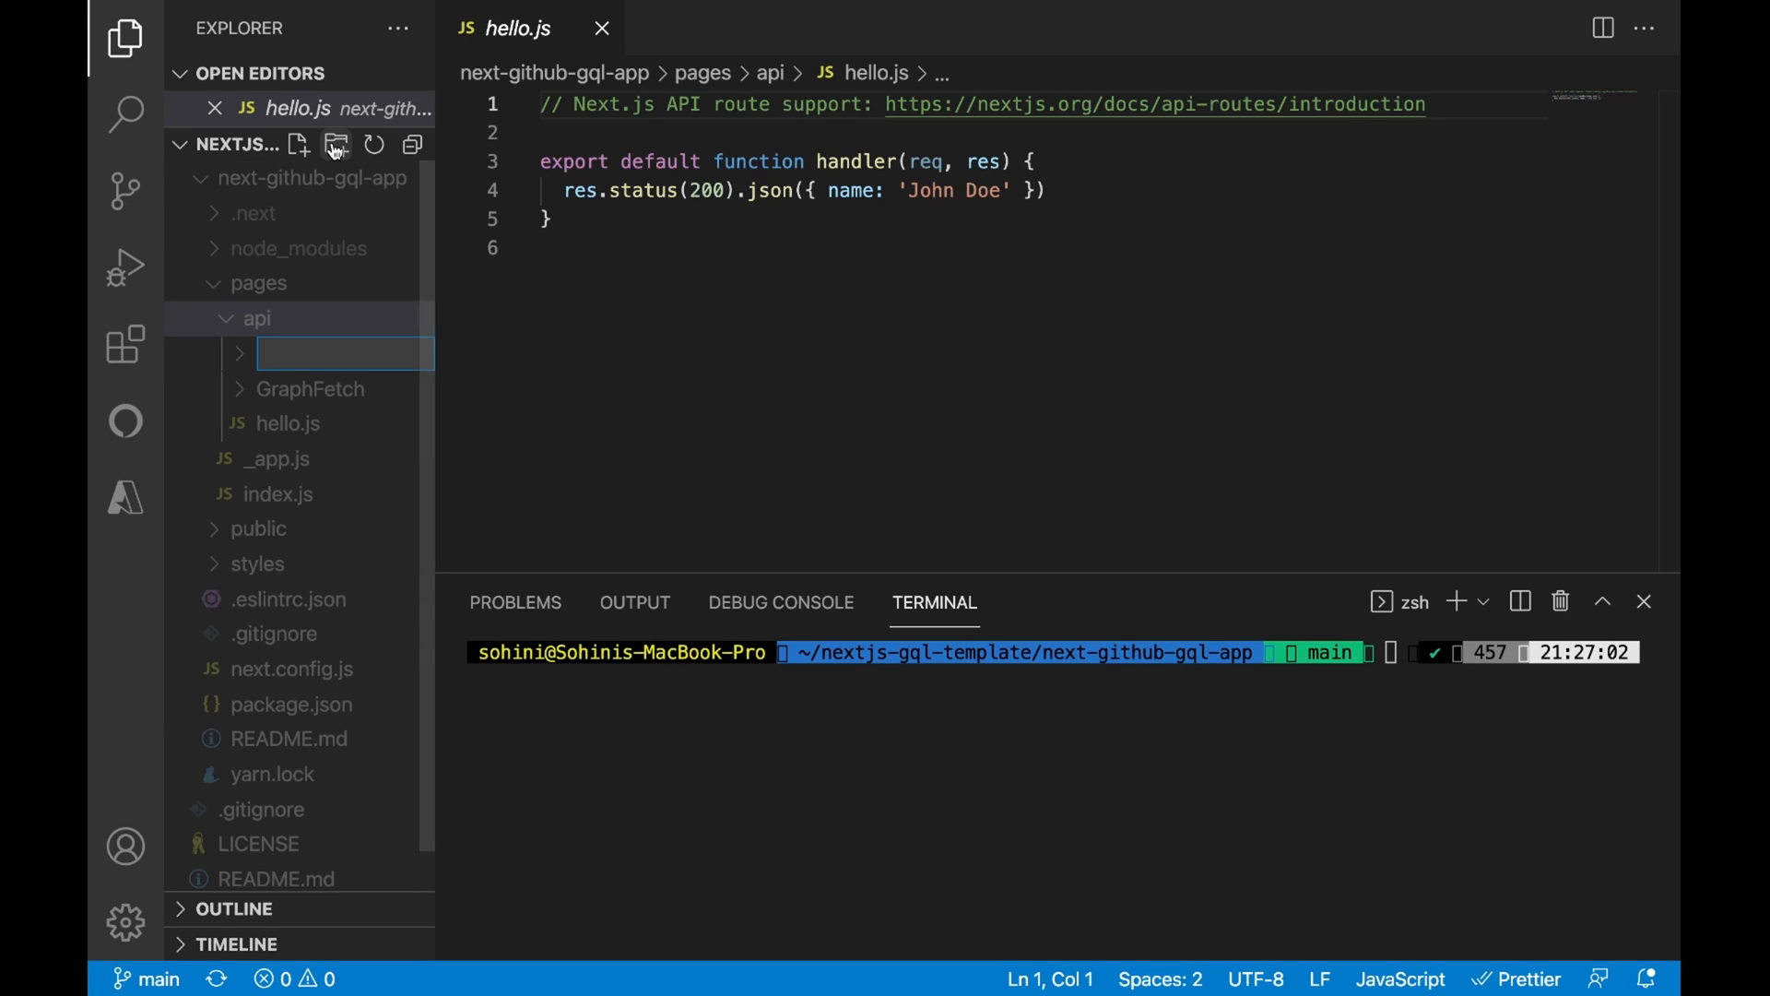
pyautogui.write('RestFetch')
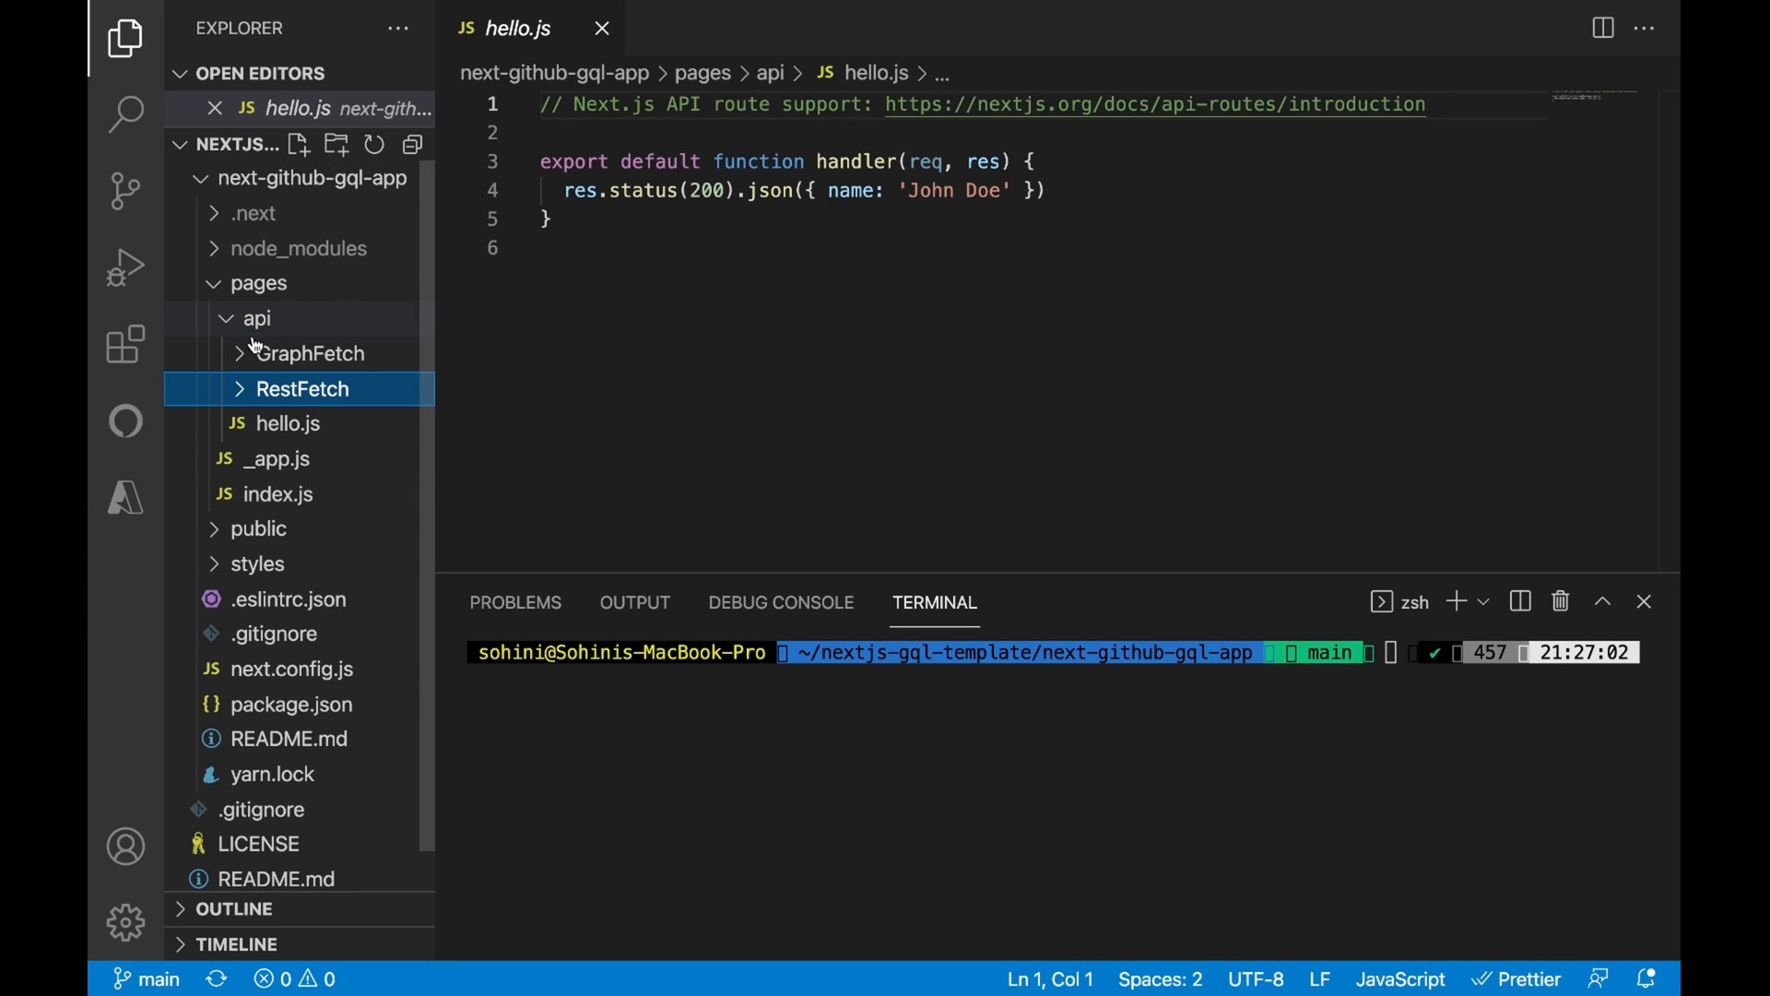
# - Add an empty index.js file inside GraphFetch and inside RestFetch
pyautogui.click(308, 352)
pyautogui.write('index.js')
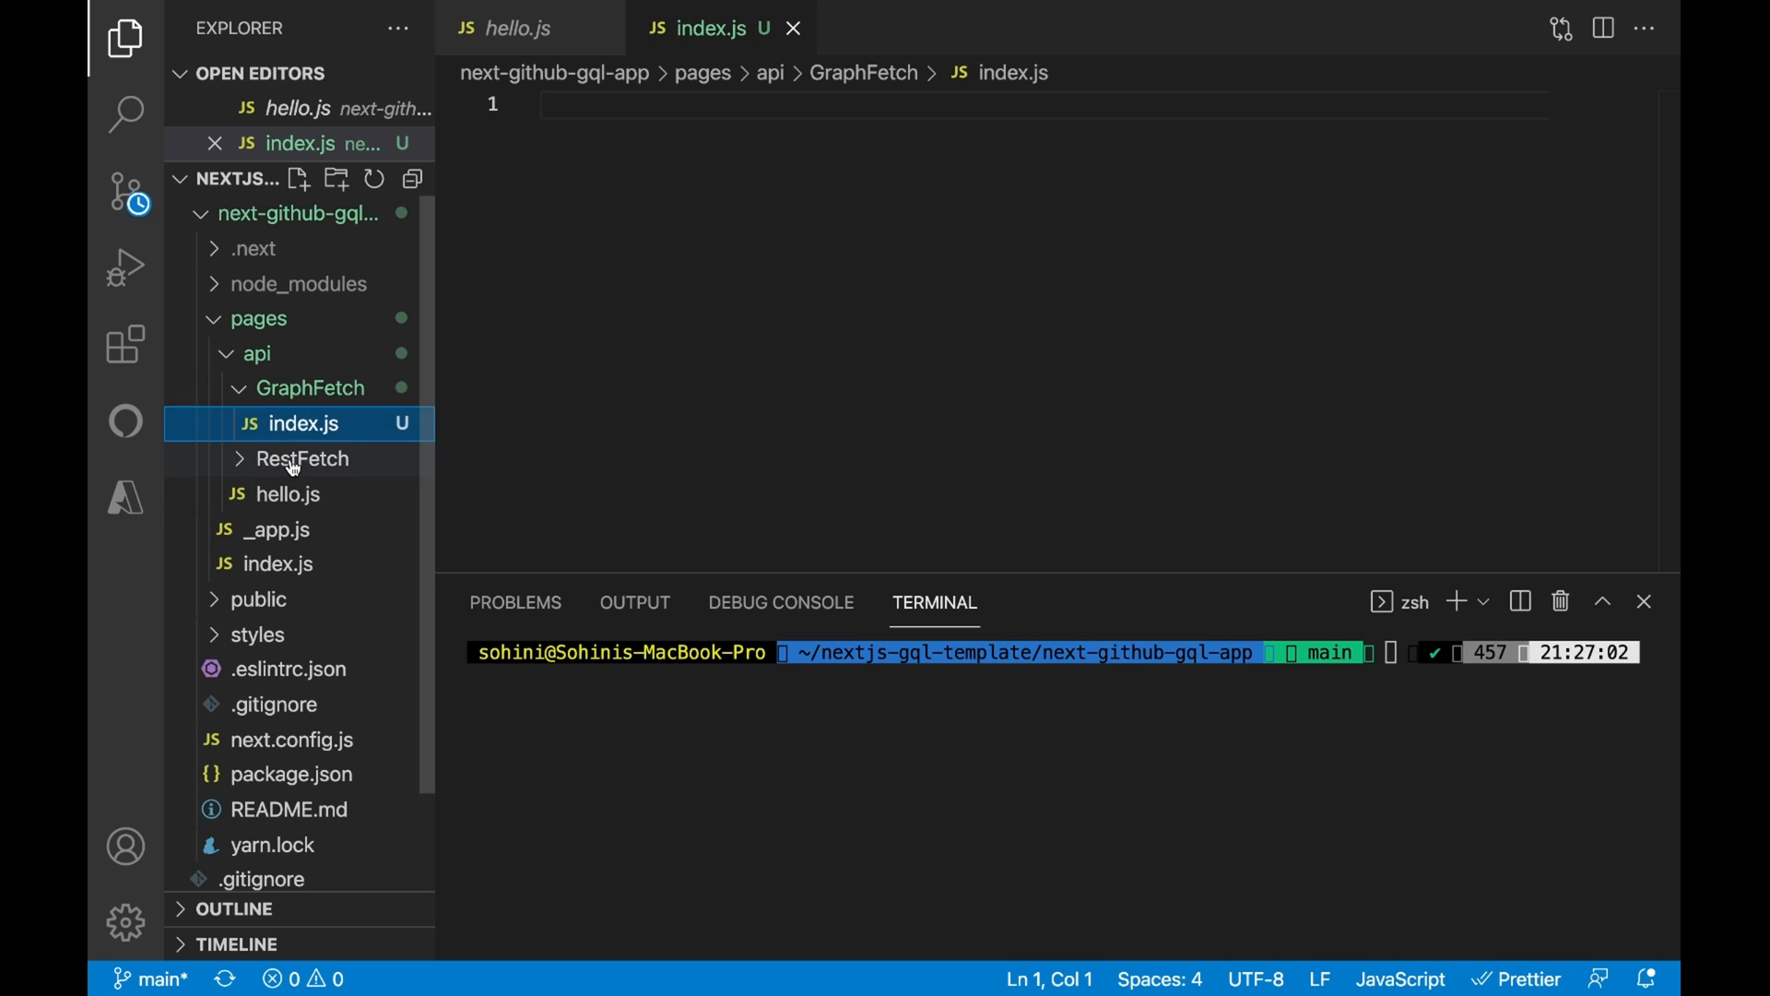
pyautogui.click(300, 459)
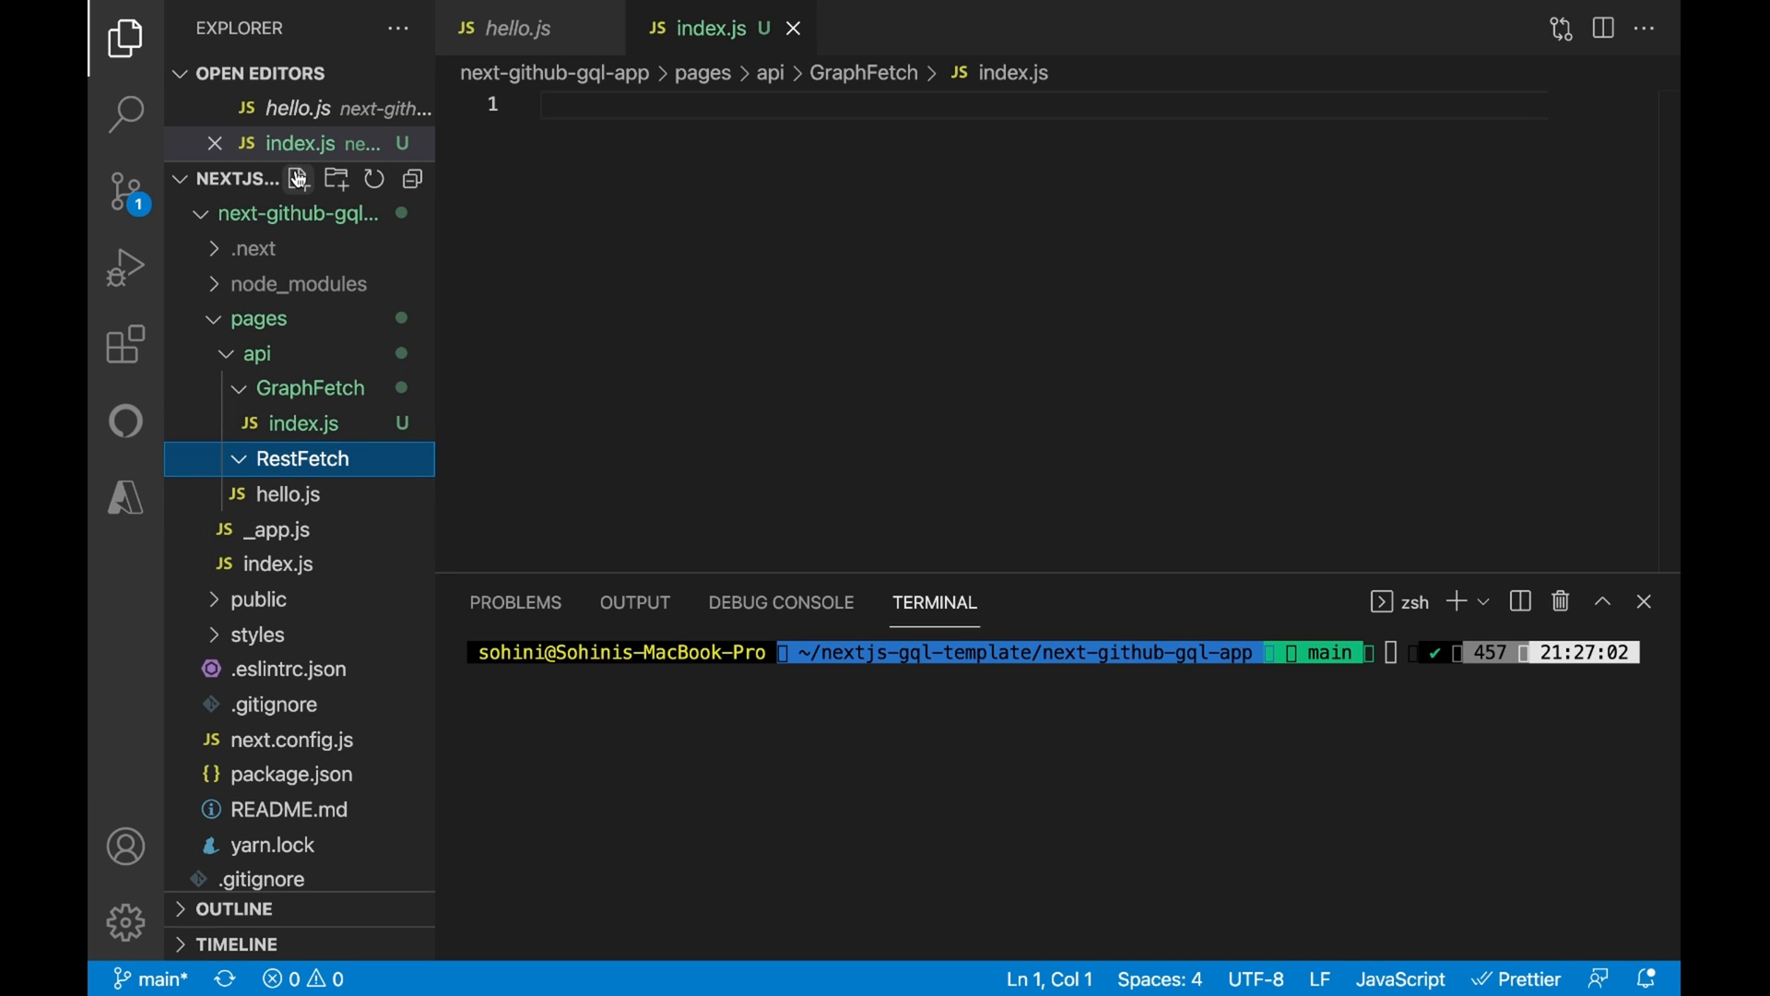
pyautogui.click(299, 179)
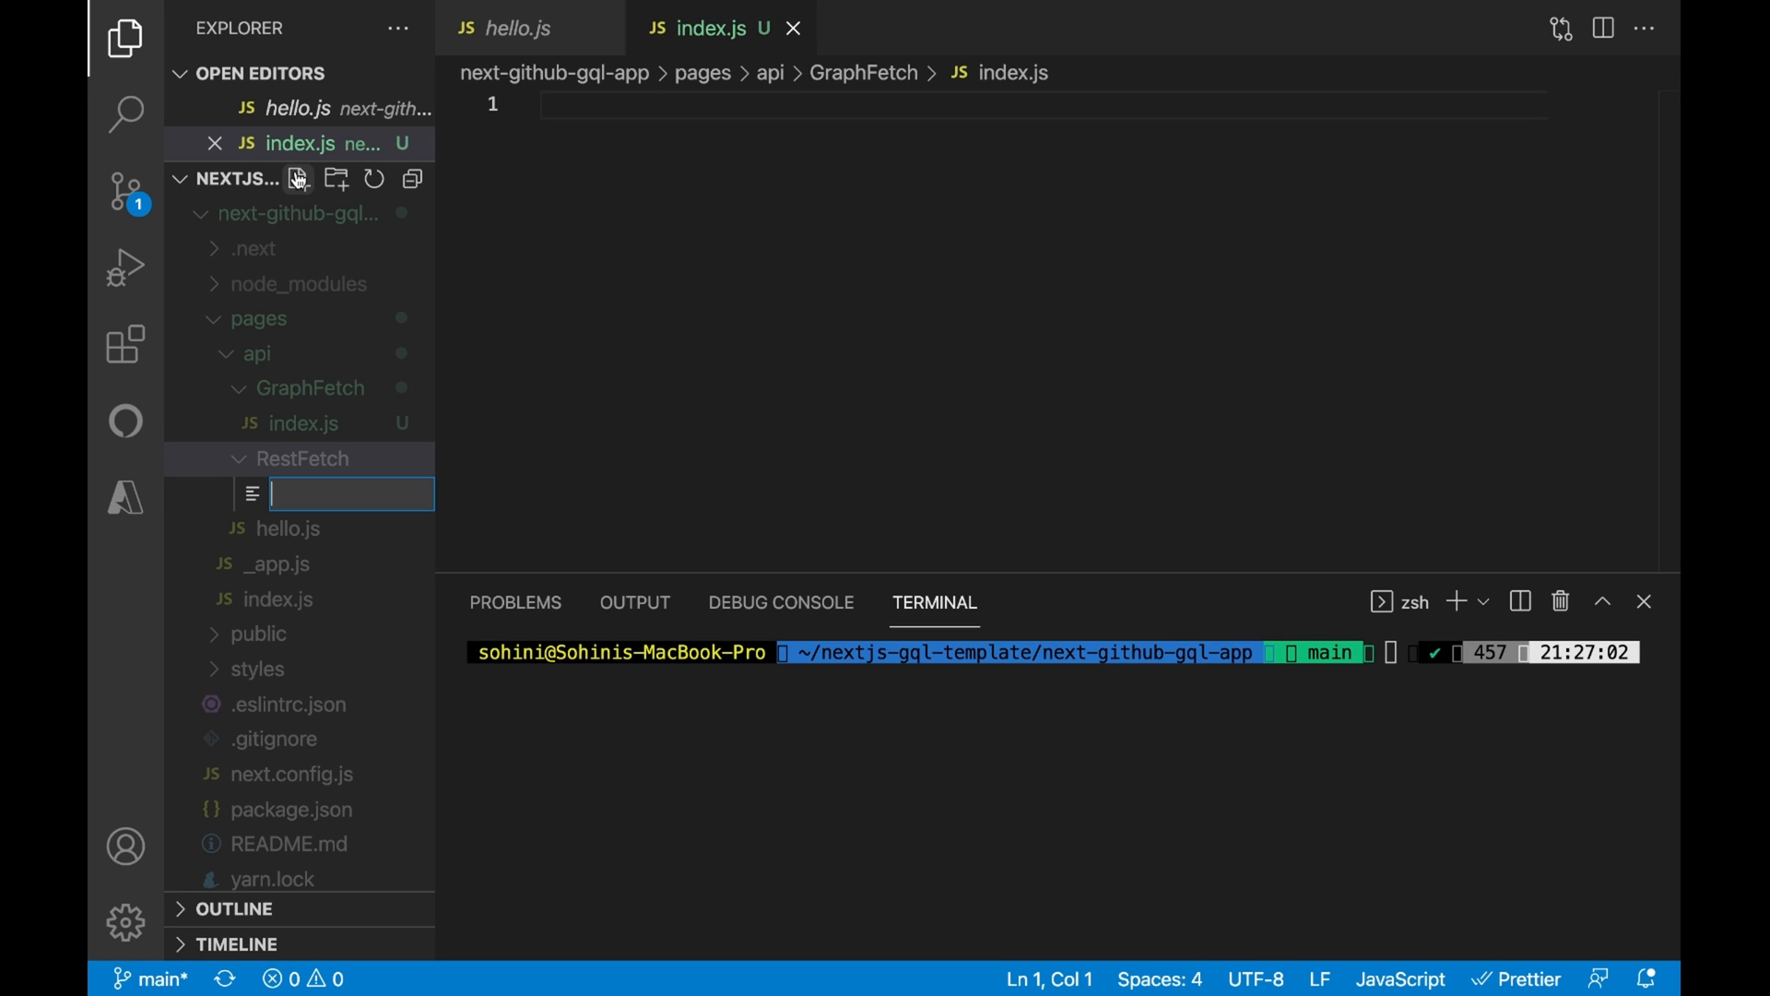
pyautogui.write('index.js')
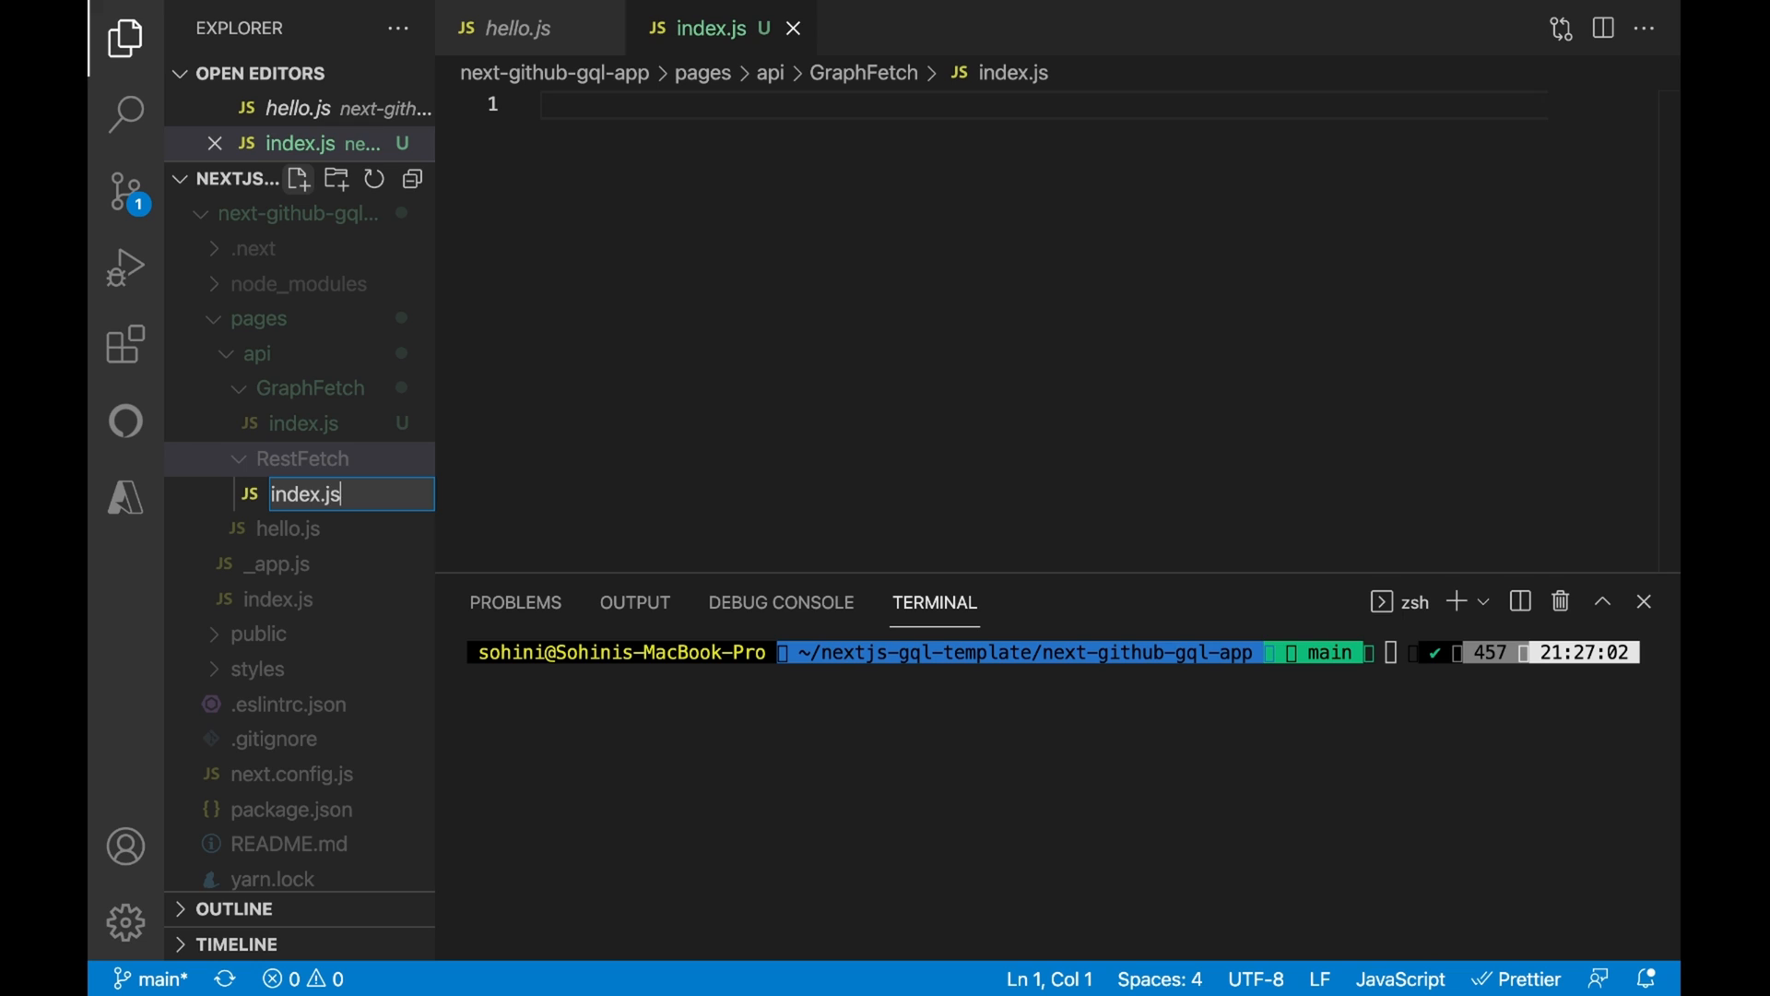
pyautogui.press('Return')
pyautogui.write('e')
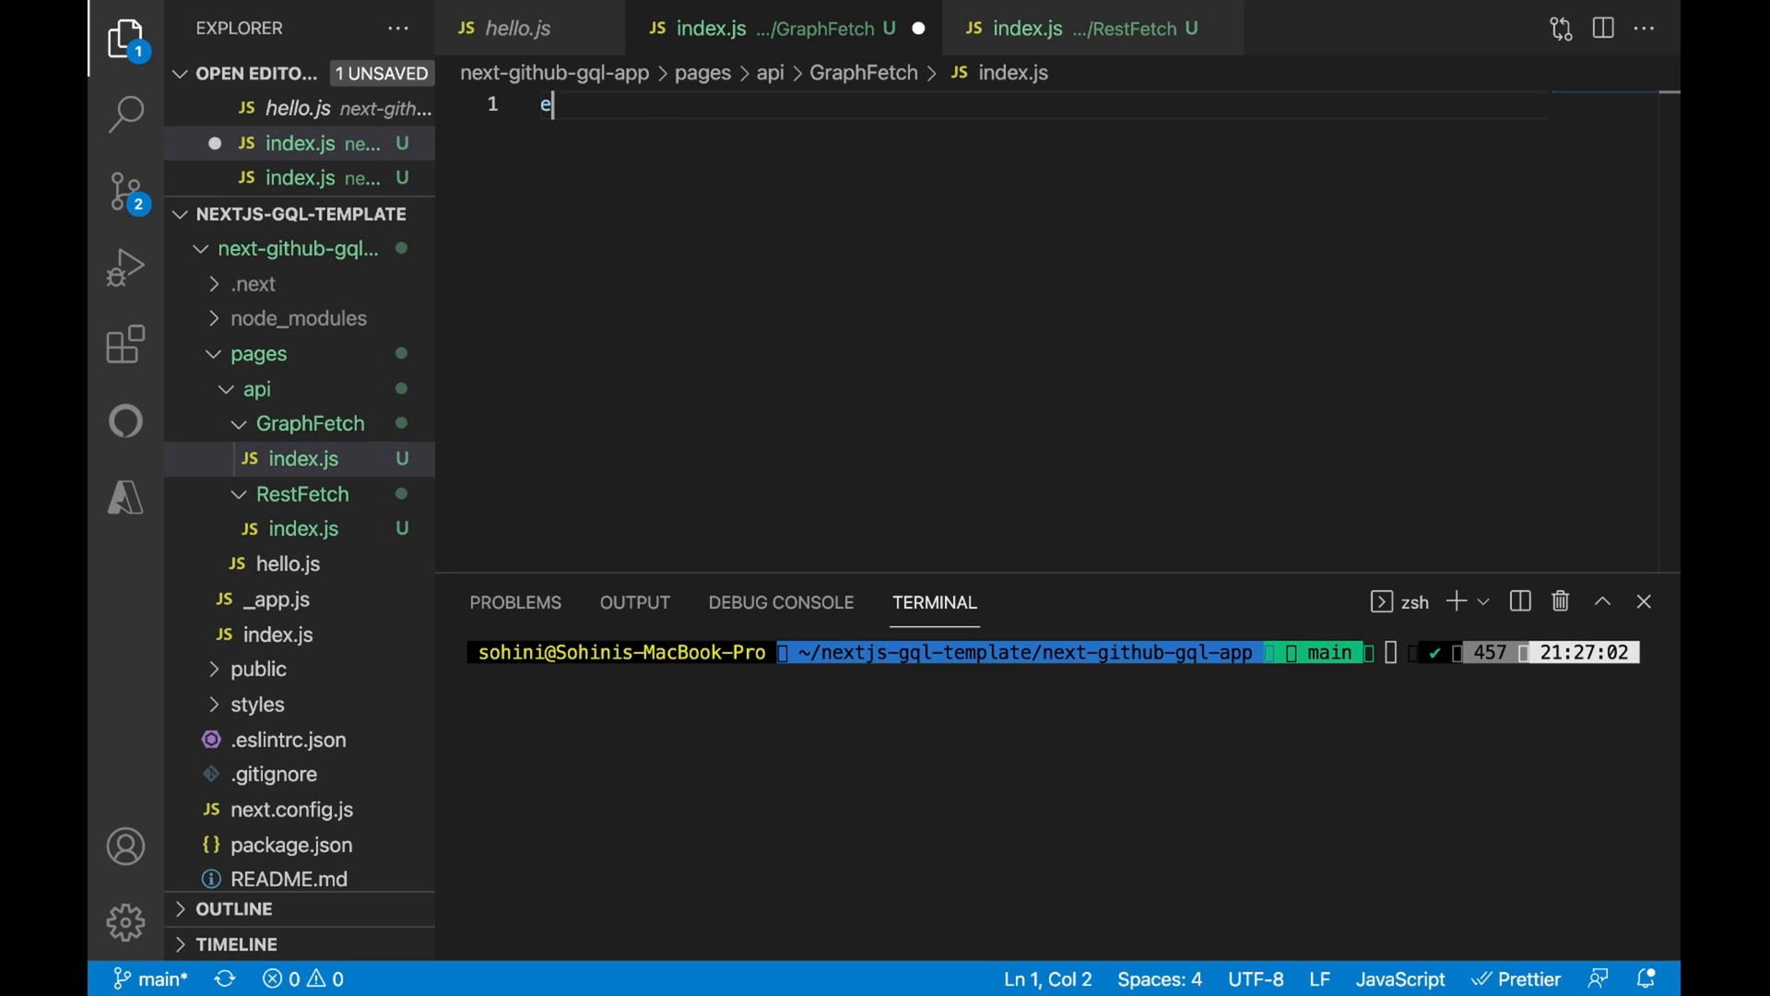
# - Declare the default exported handler(req, res) function in GraphFetch/index.js
pyautogui.write('xport')
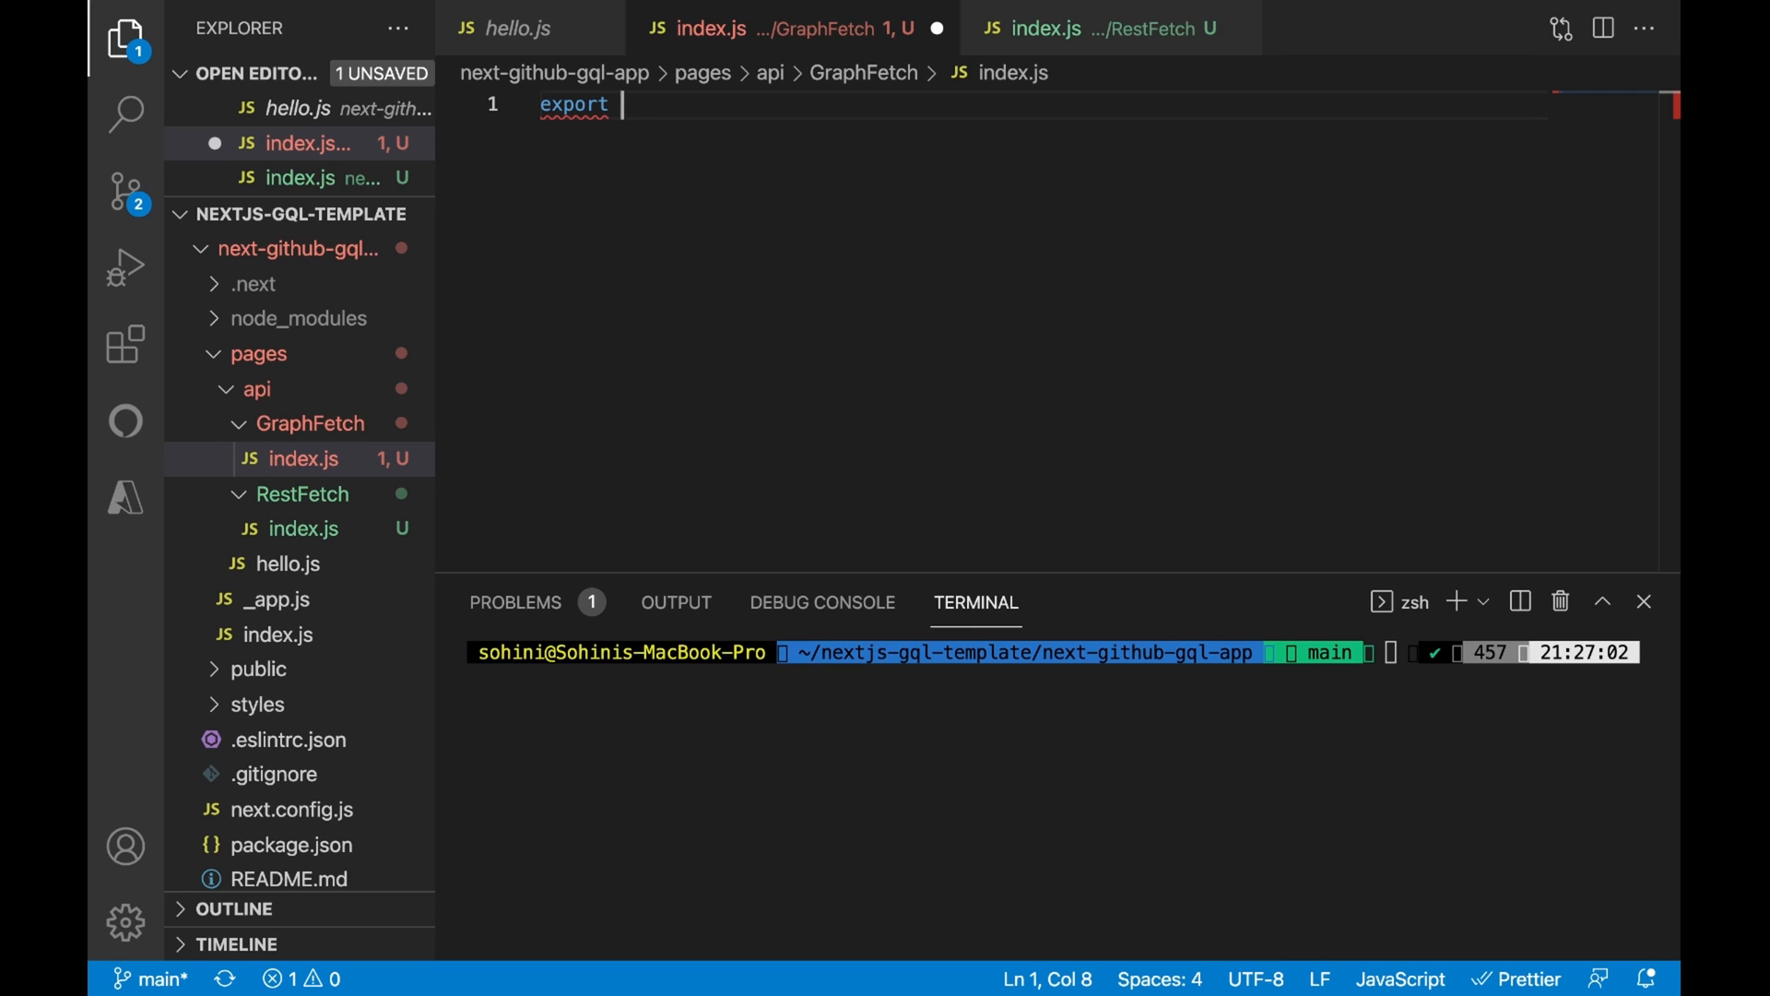
pyautogui.write('default')
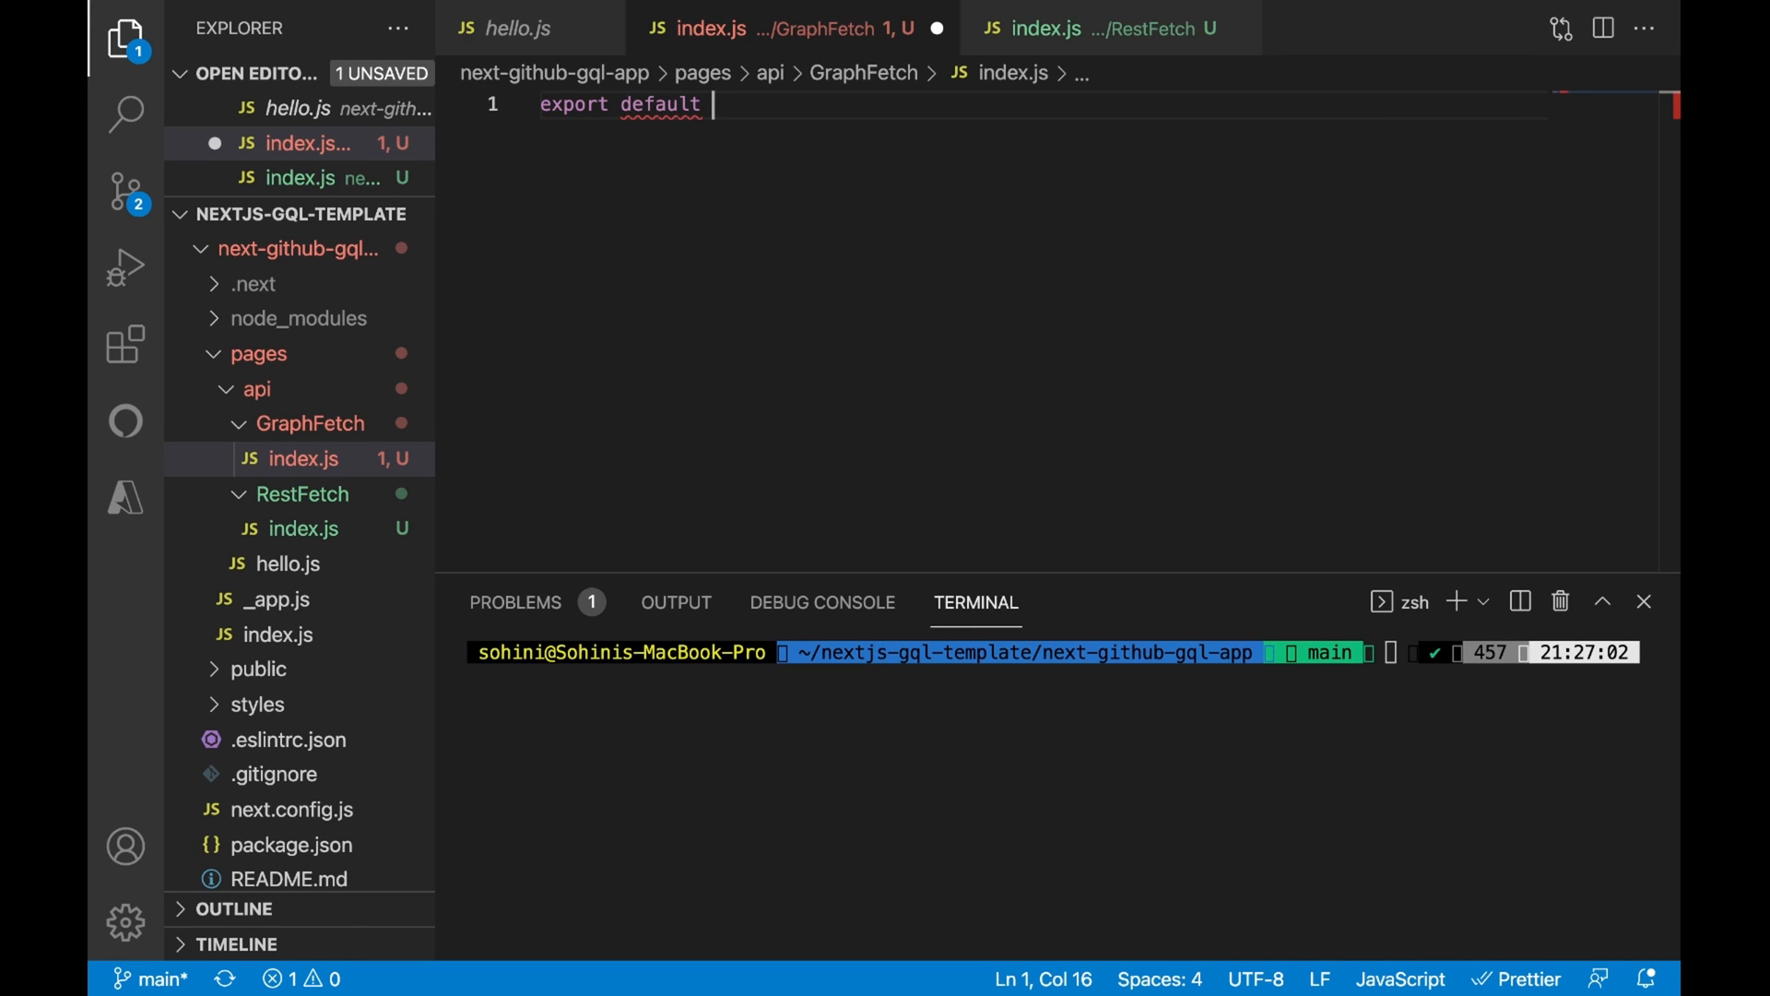
pyautogui.write('function')
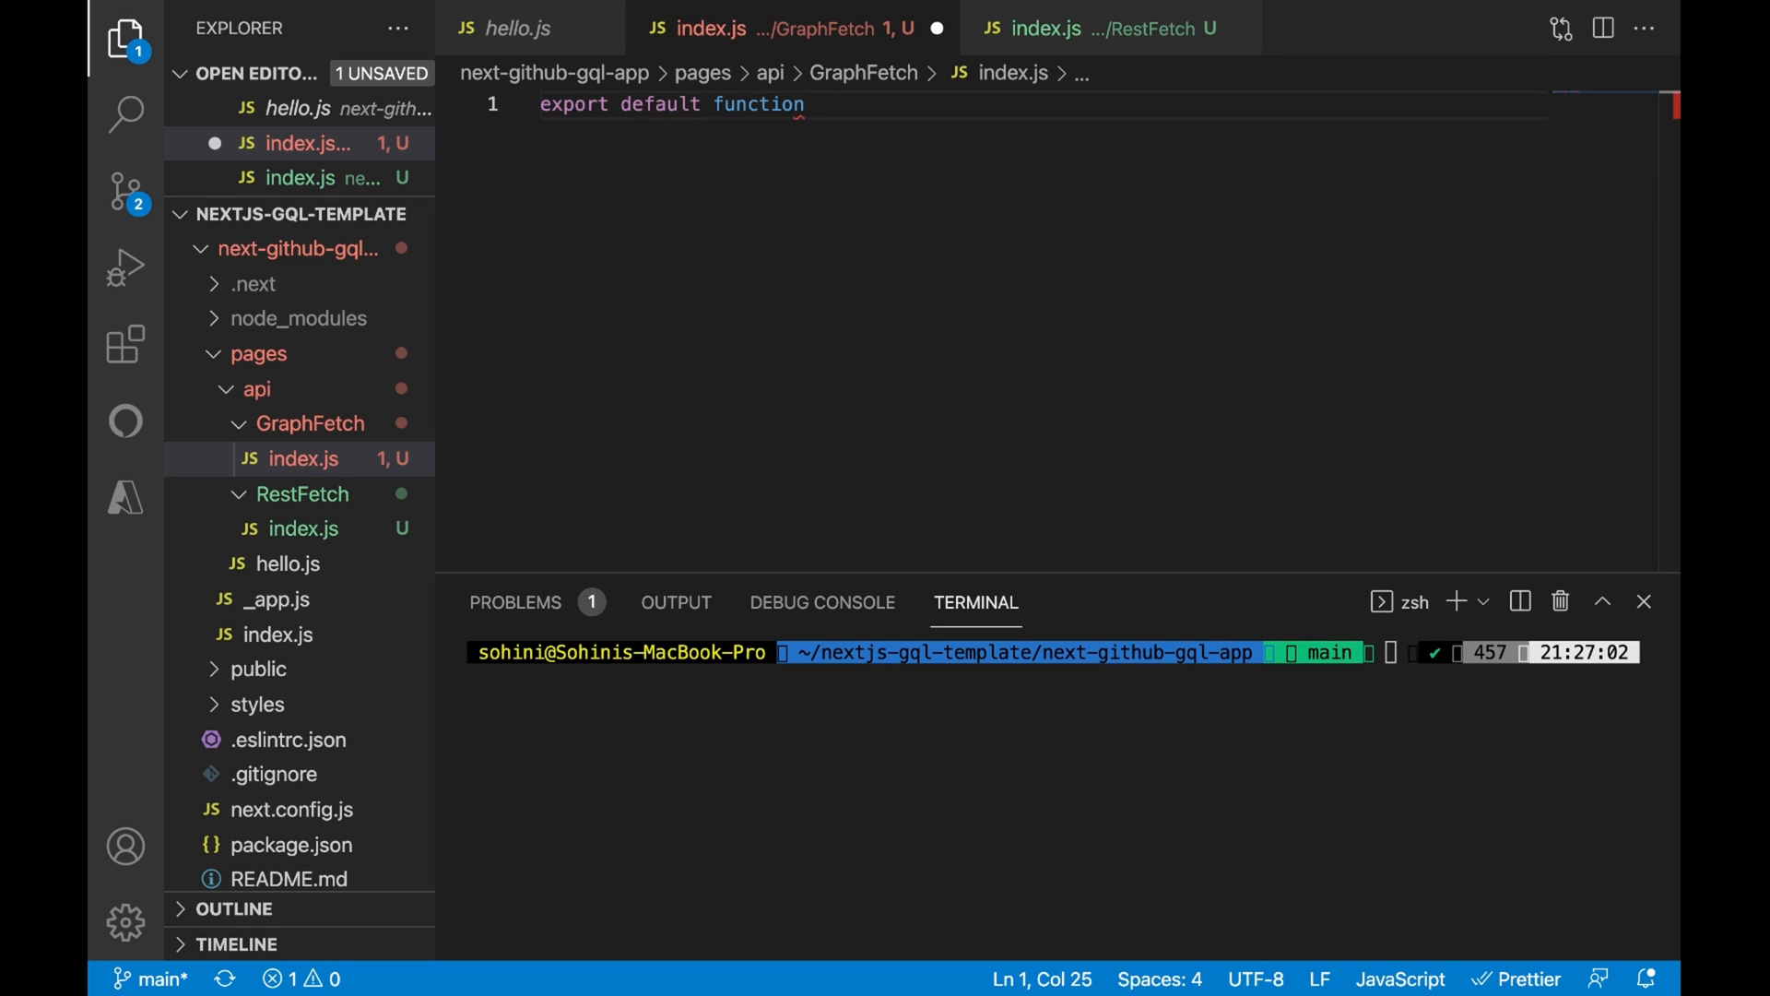
pyautogui.write('handler')
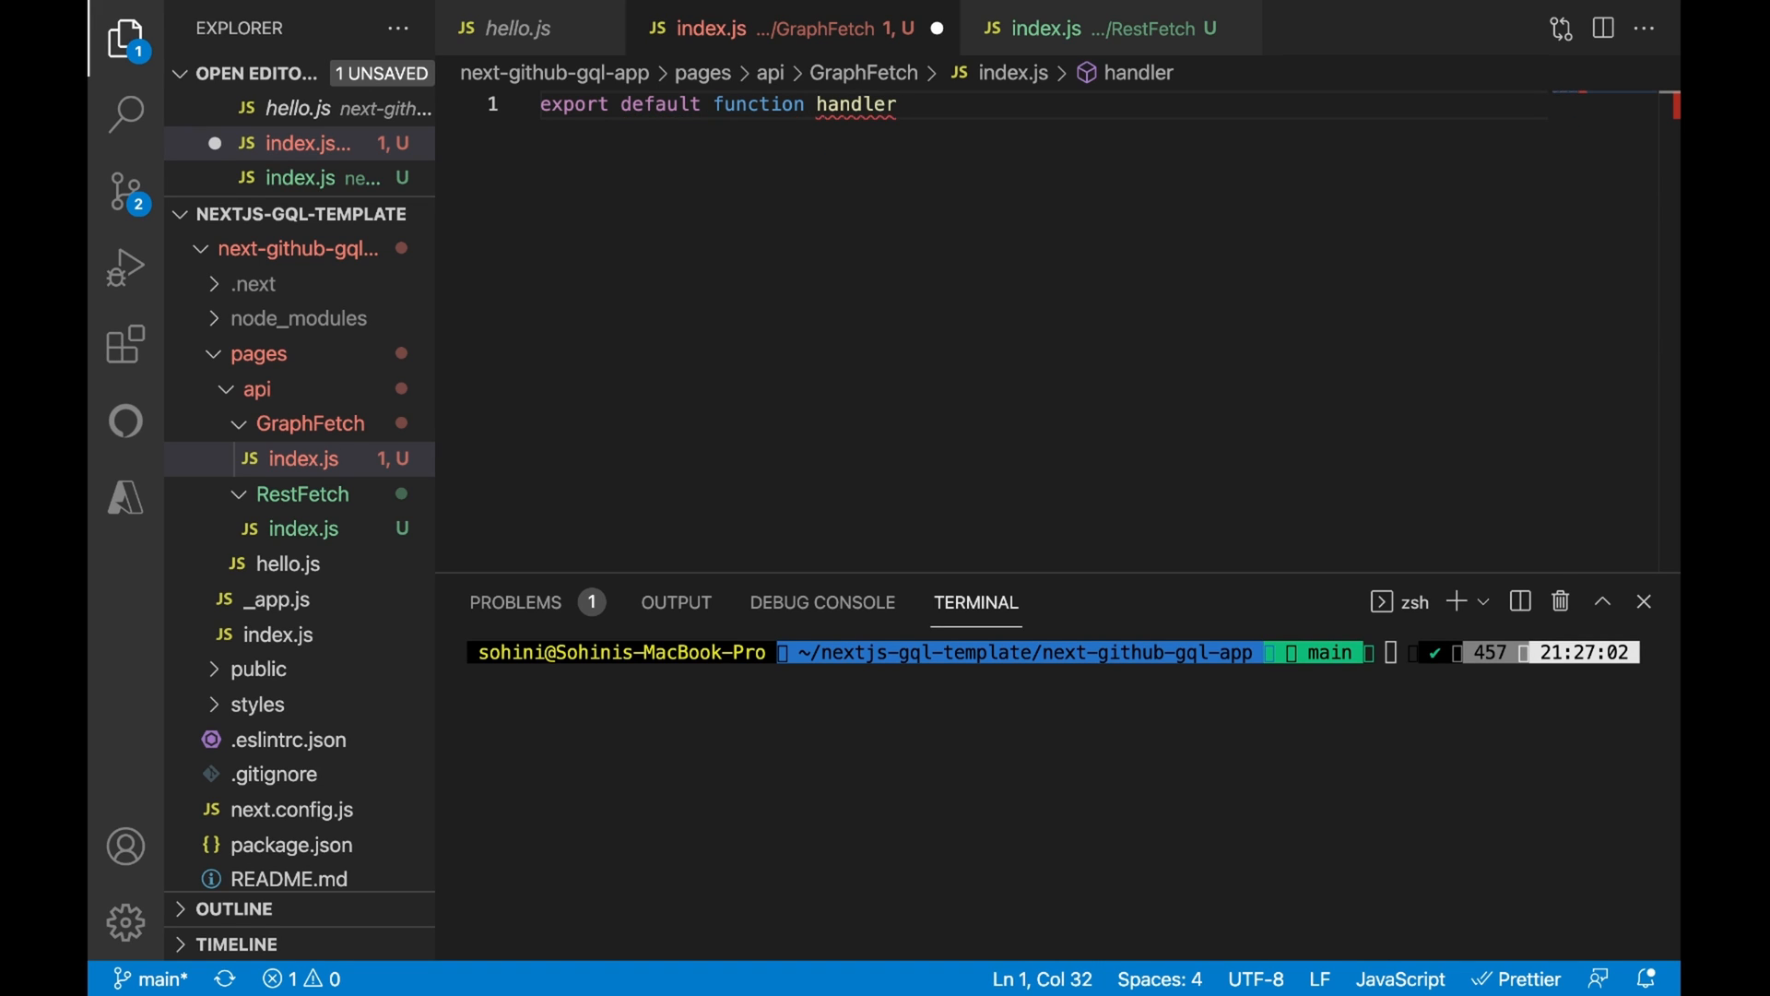
pyautogui.write('(req)')
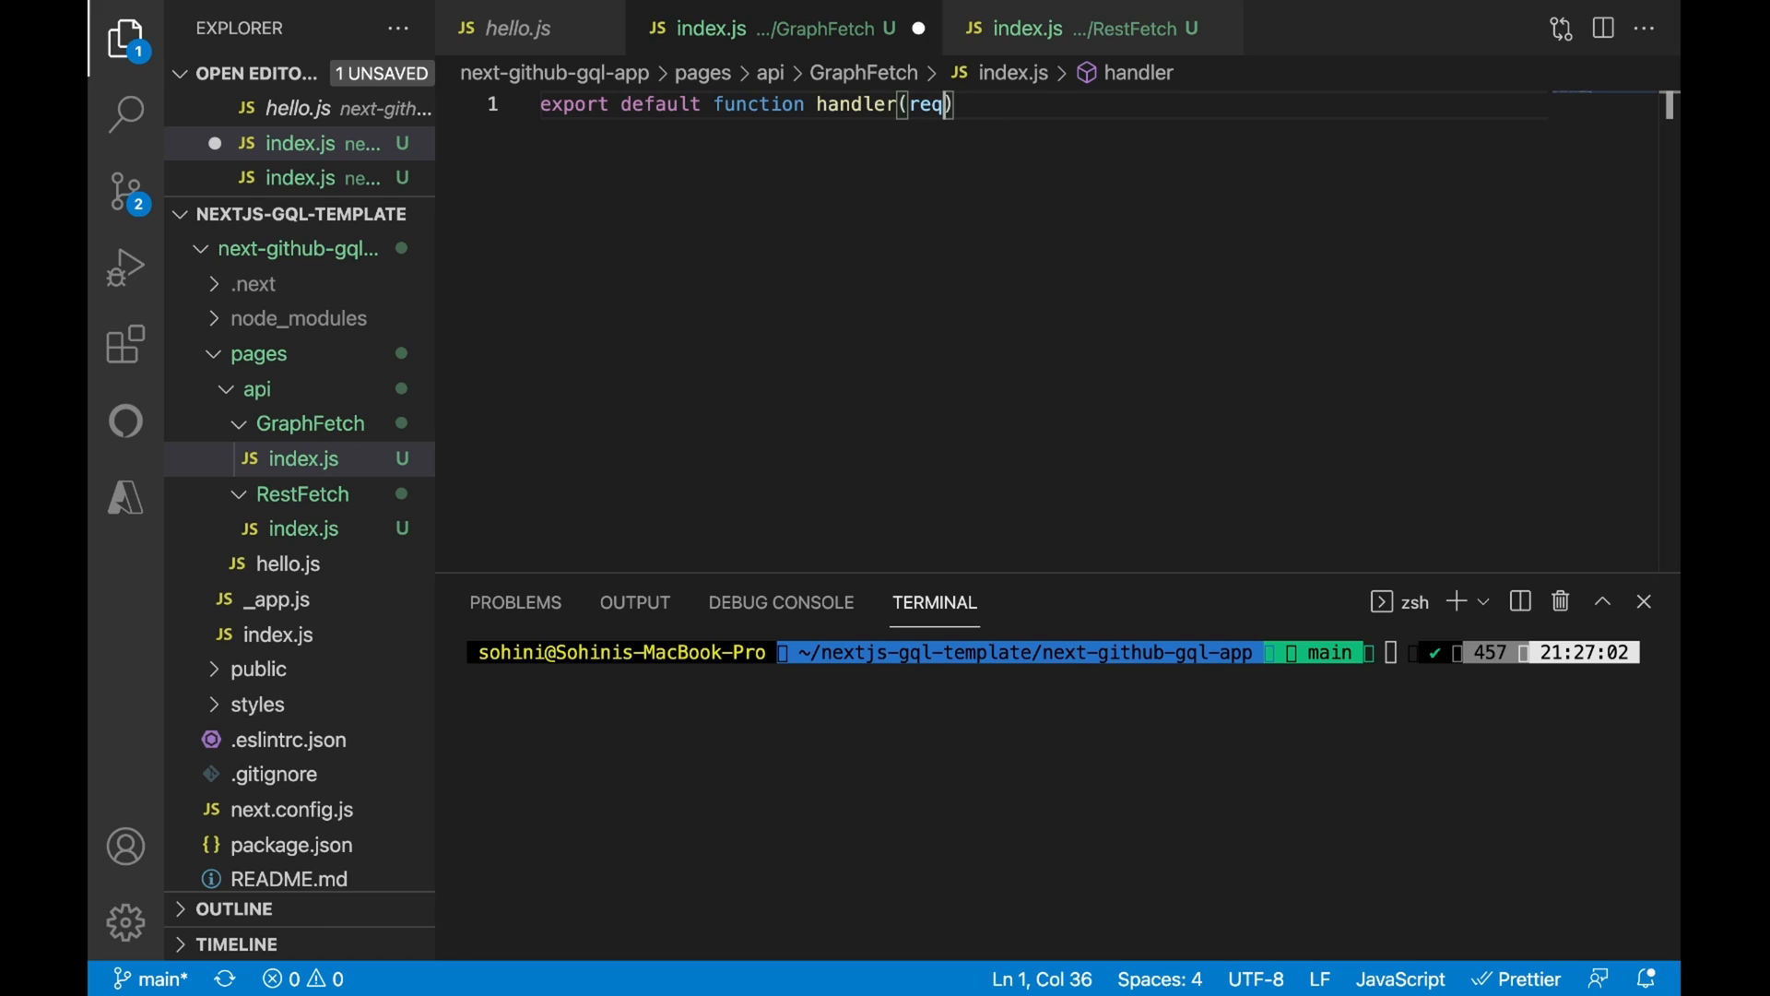
pyautogui.write(',res')
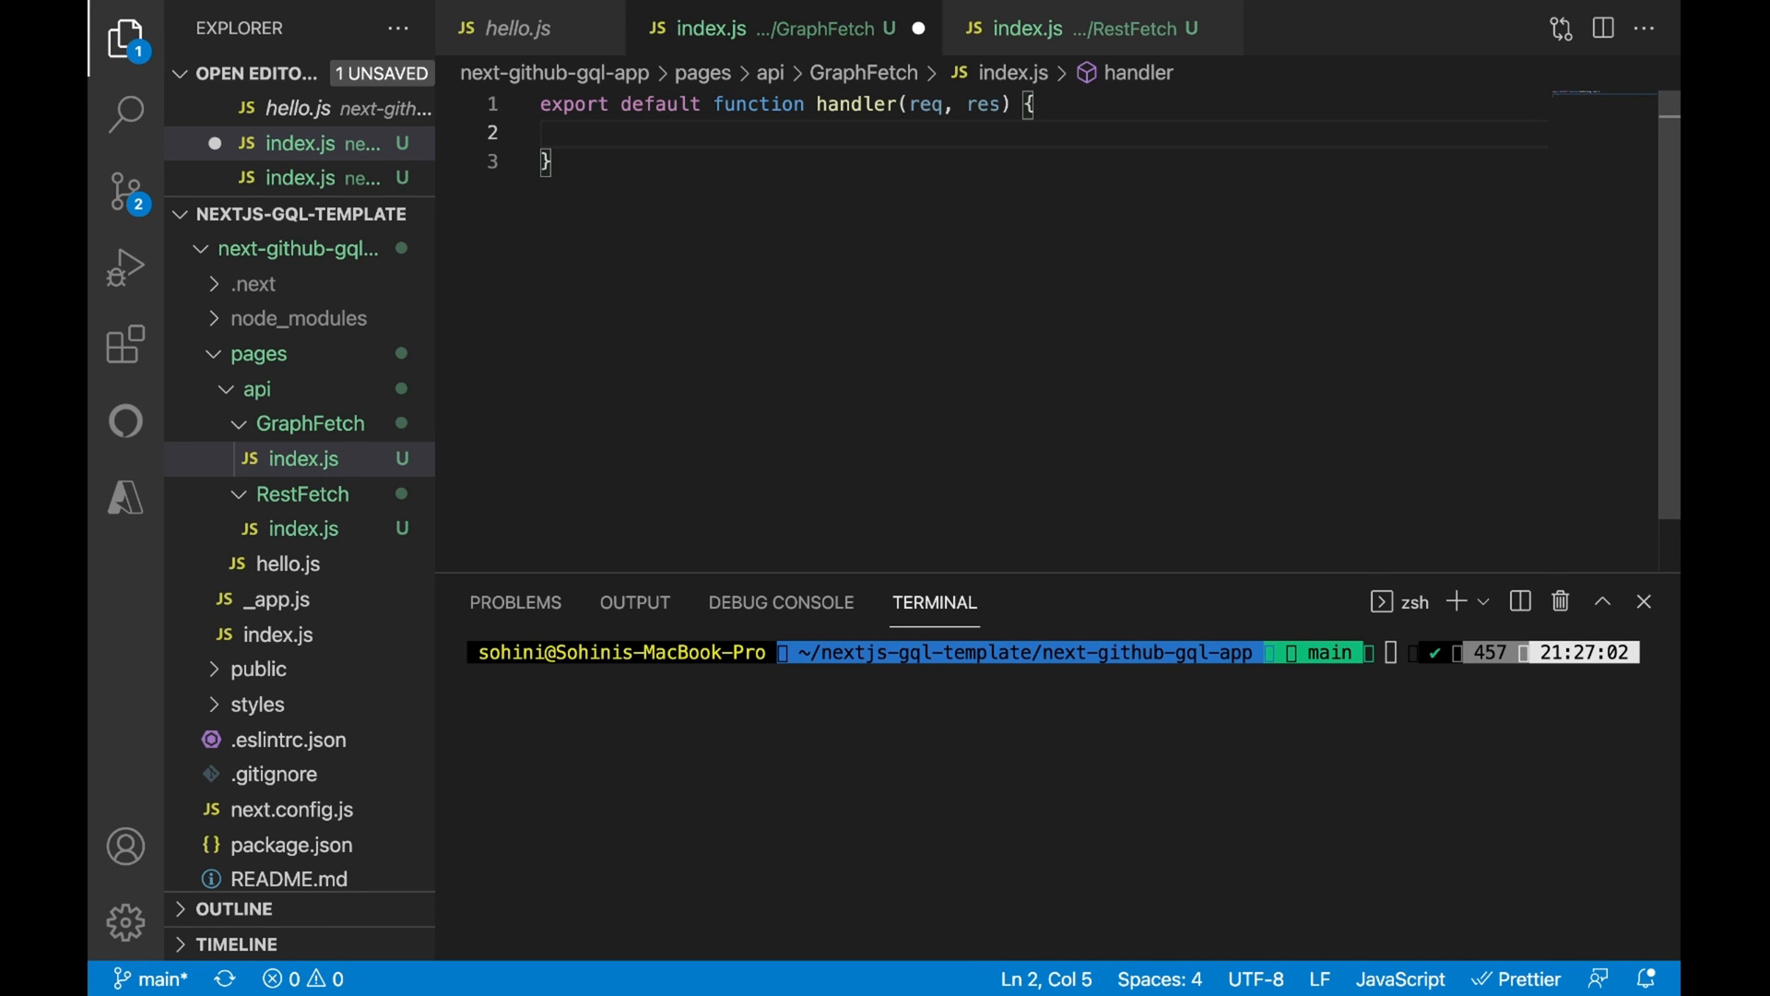
# - Return res.status(200).json with the message 'you are viewing data fetched using GraphQL'
pyautogui.write('res.status(')
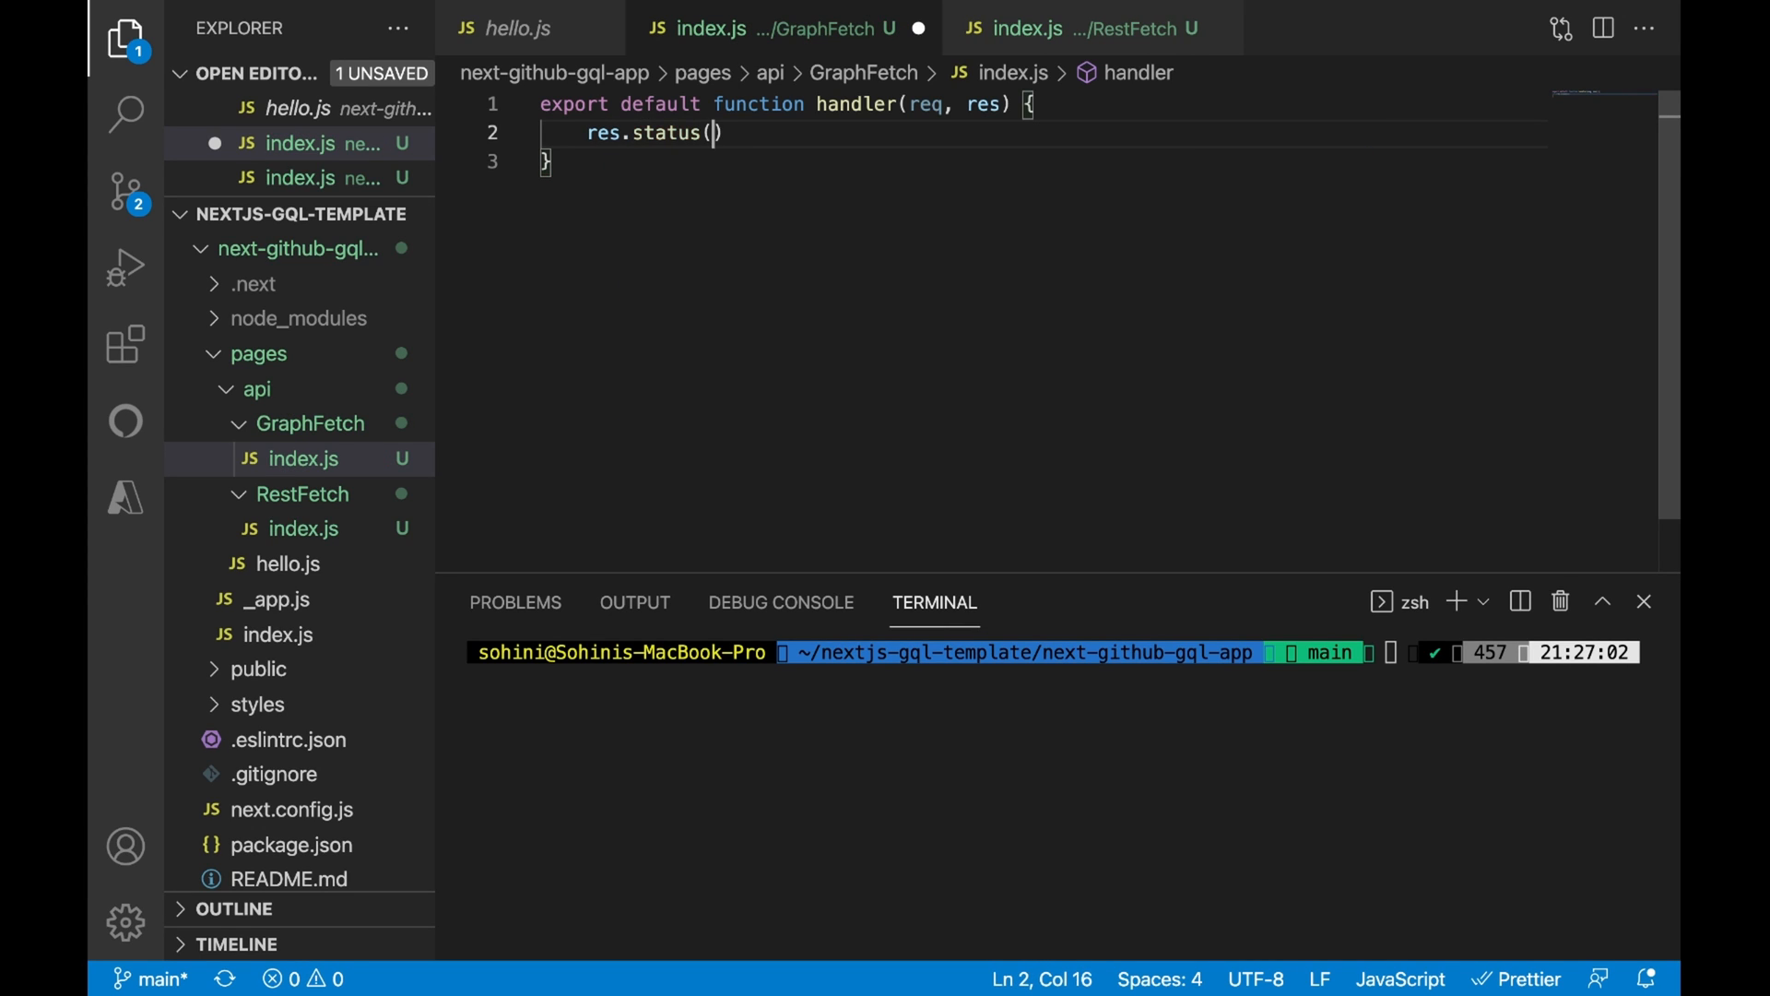
pyautogui.write('200')
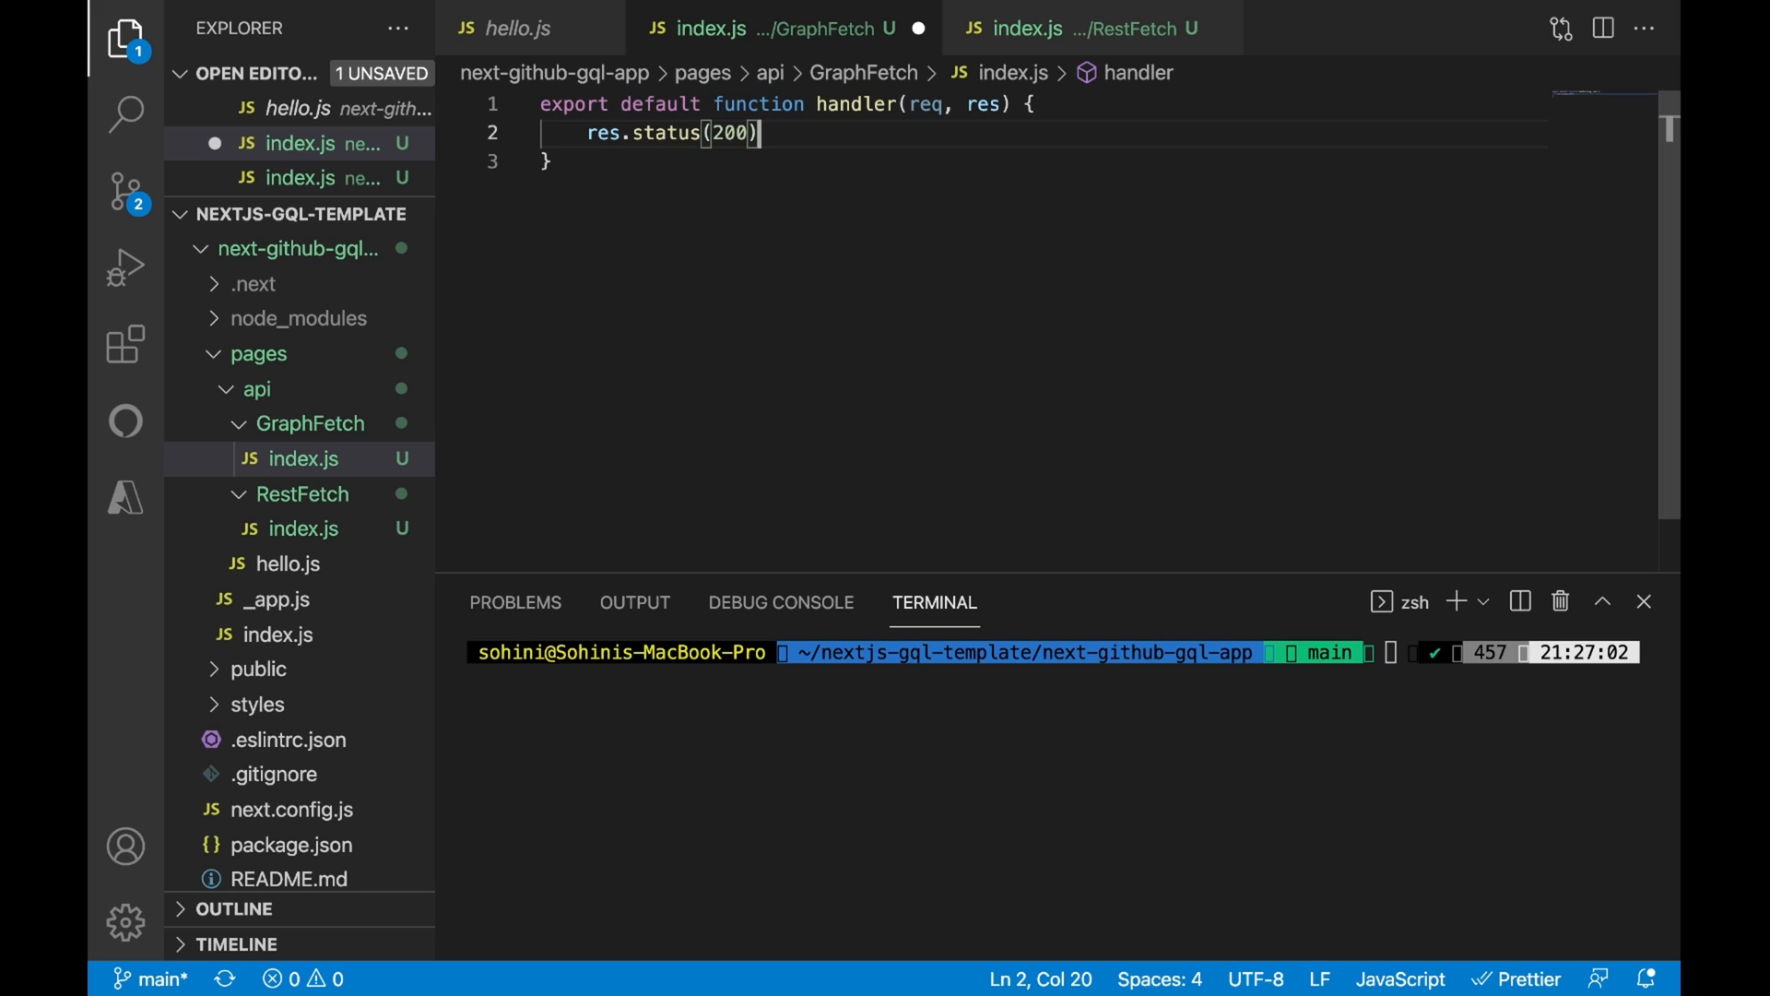
pyautogui.write('.json(')
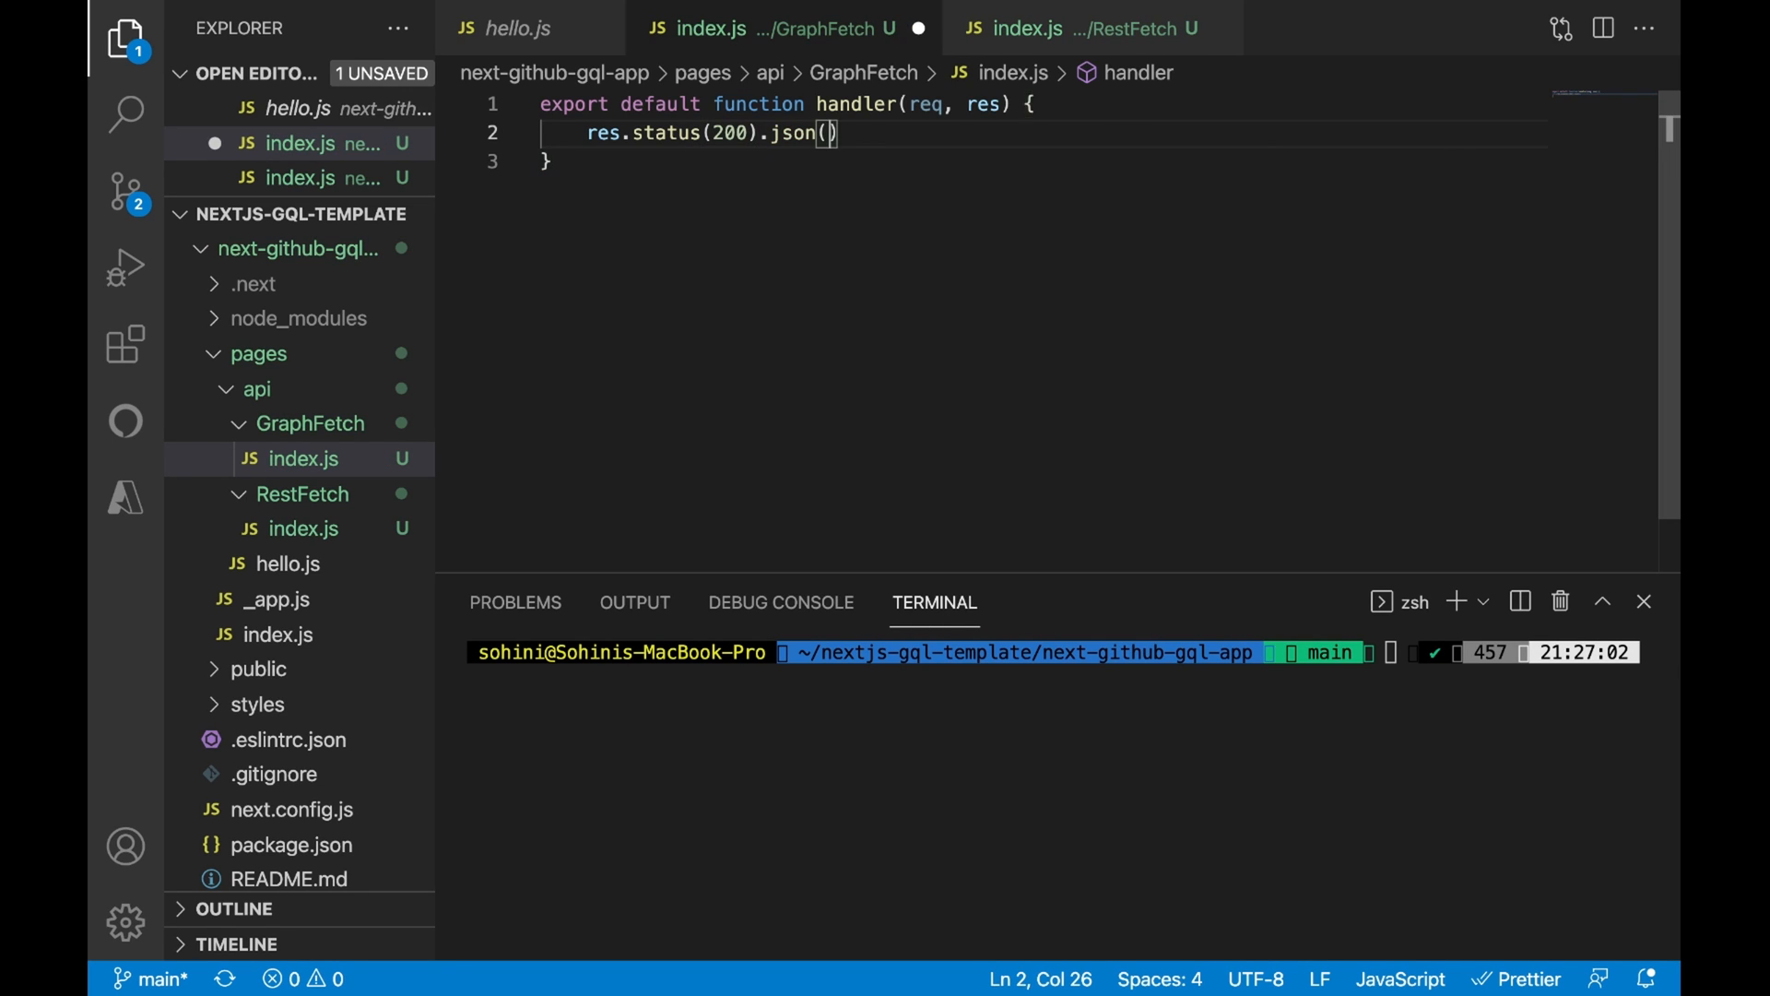
pyautogui.write('{}')
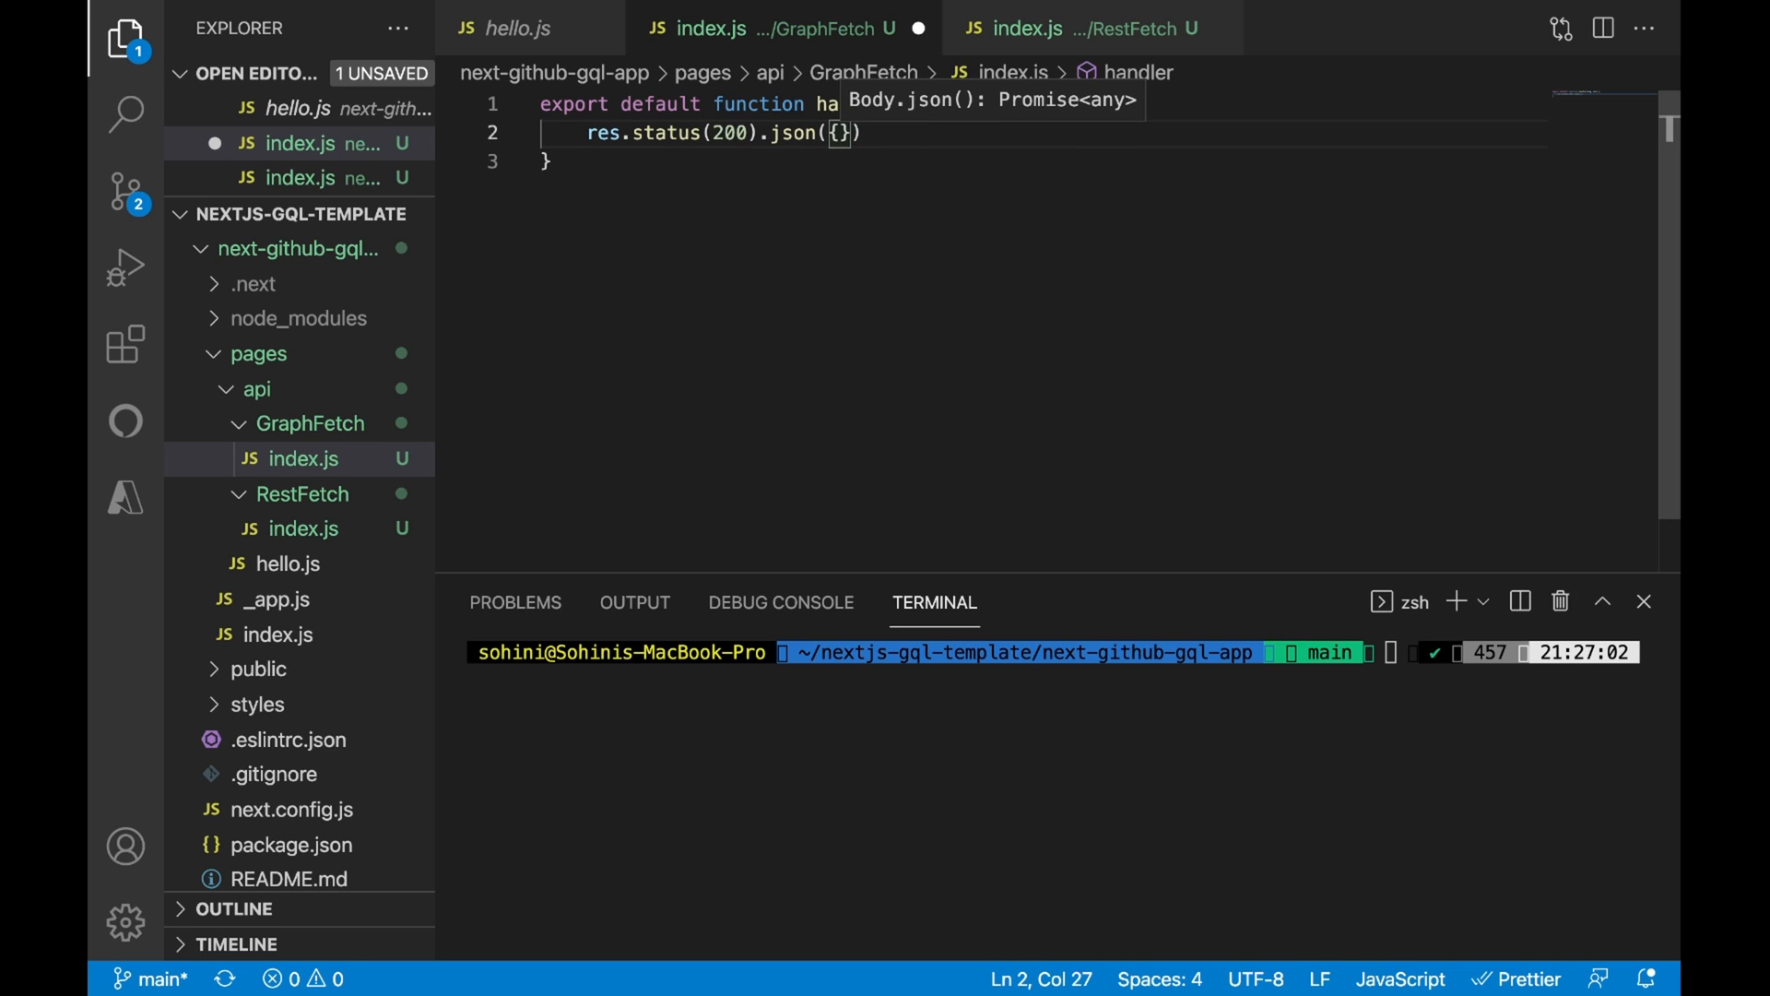
pyautogui.write('message:')
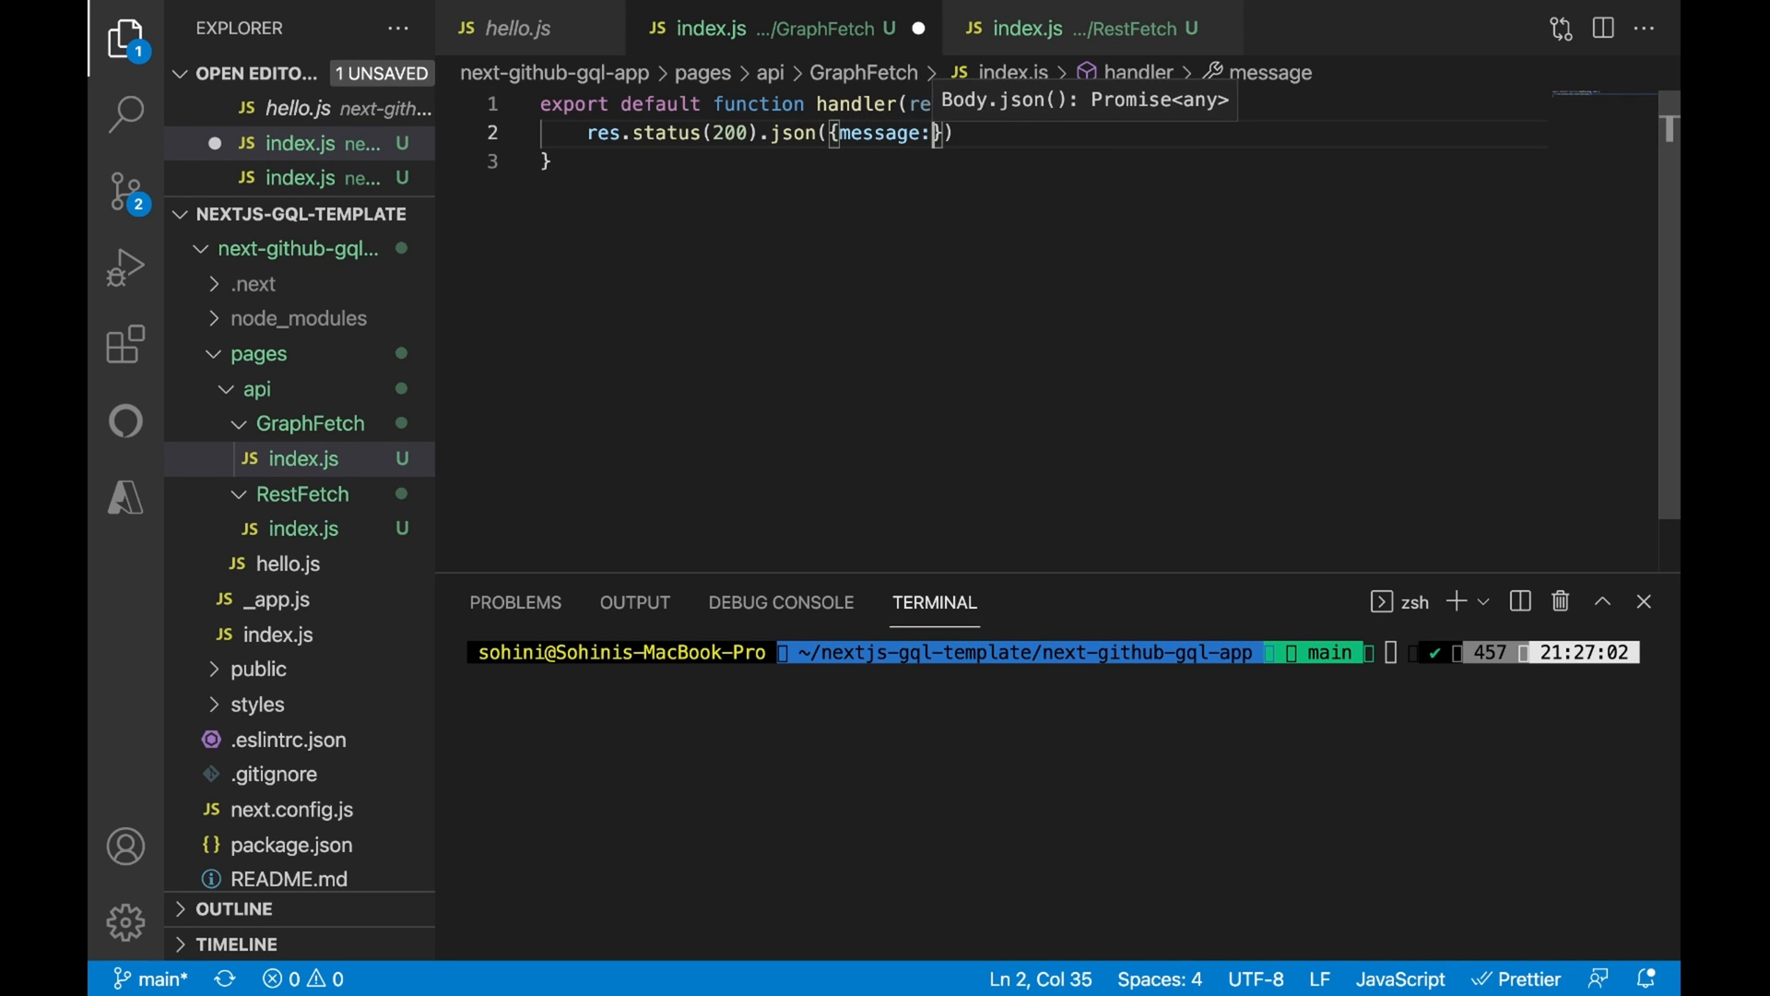
pyautogui.write('"you are viewing data fetched')
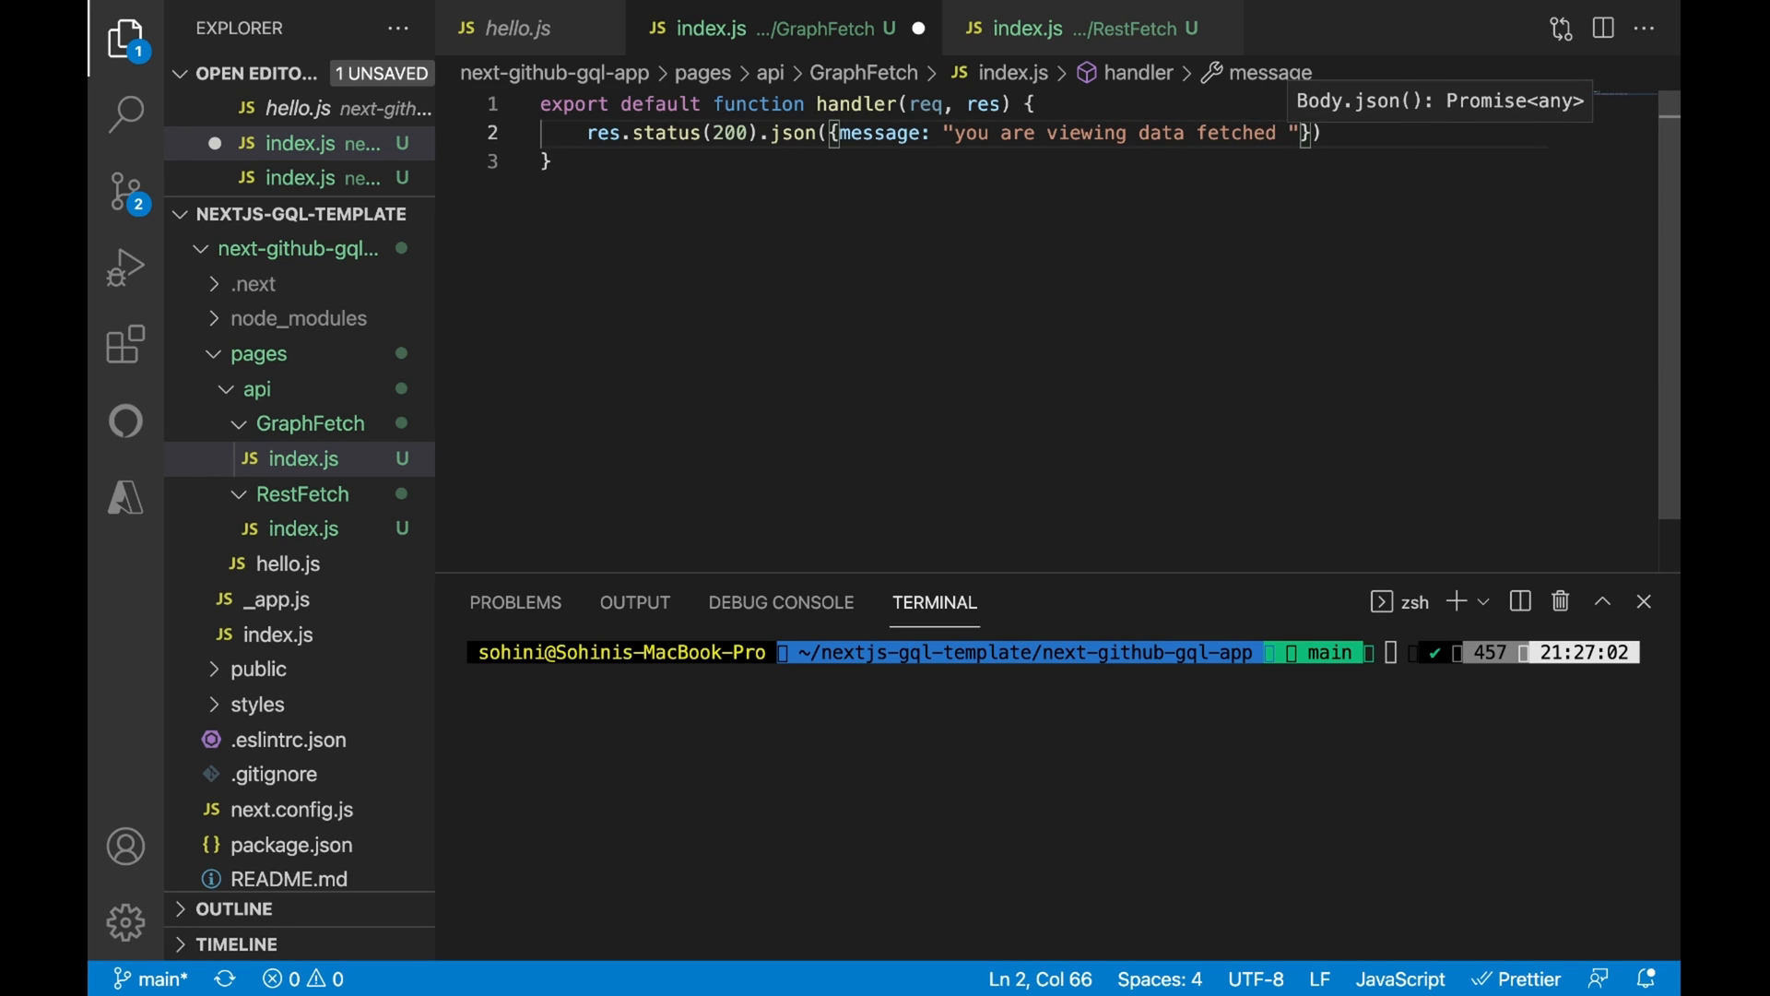
pyautogui.write('using')
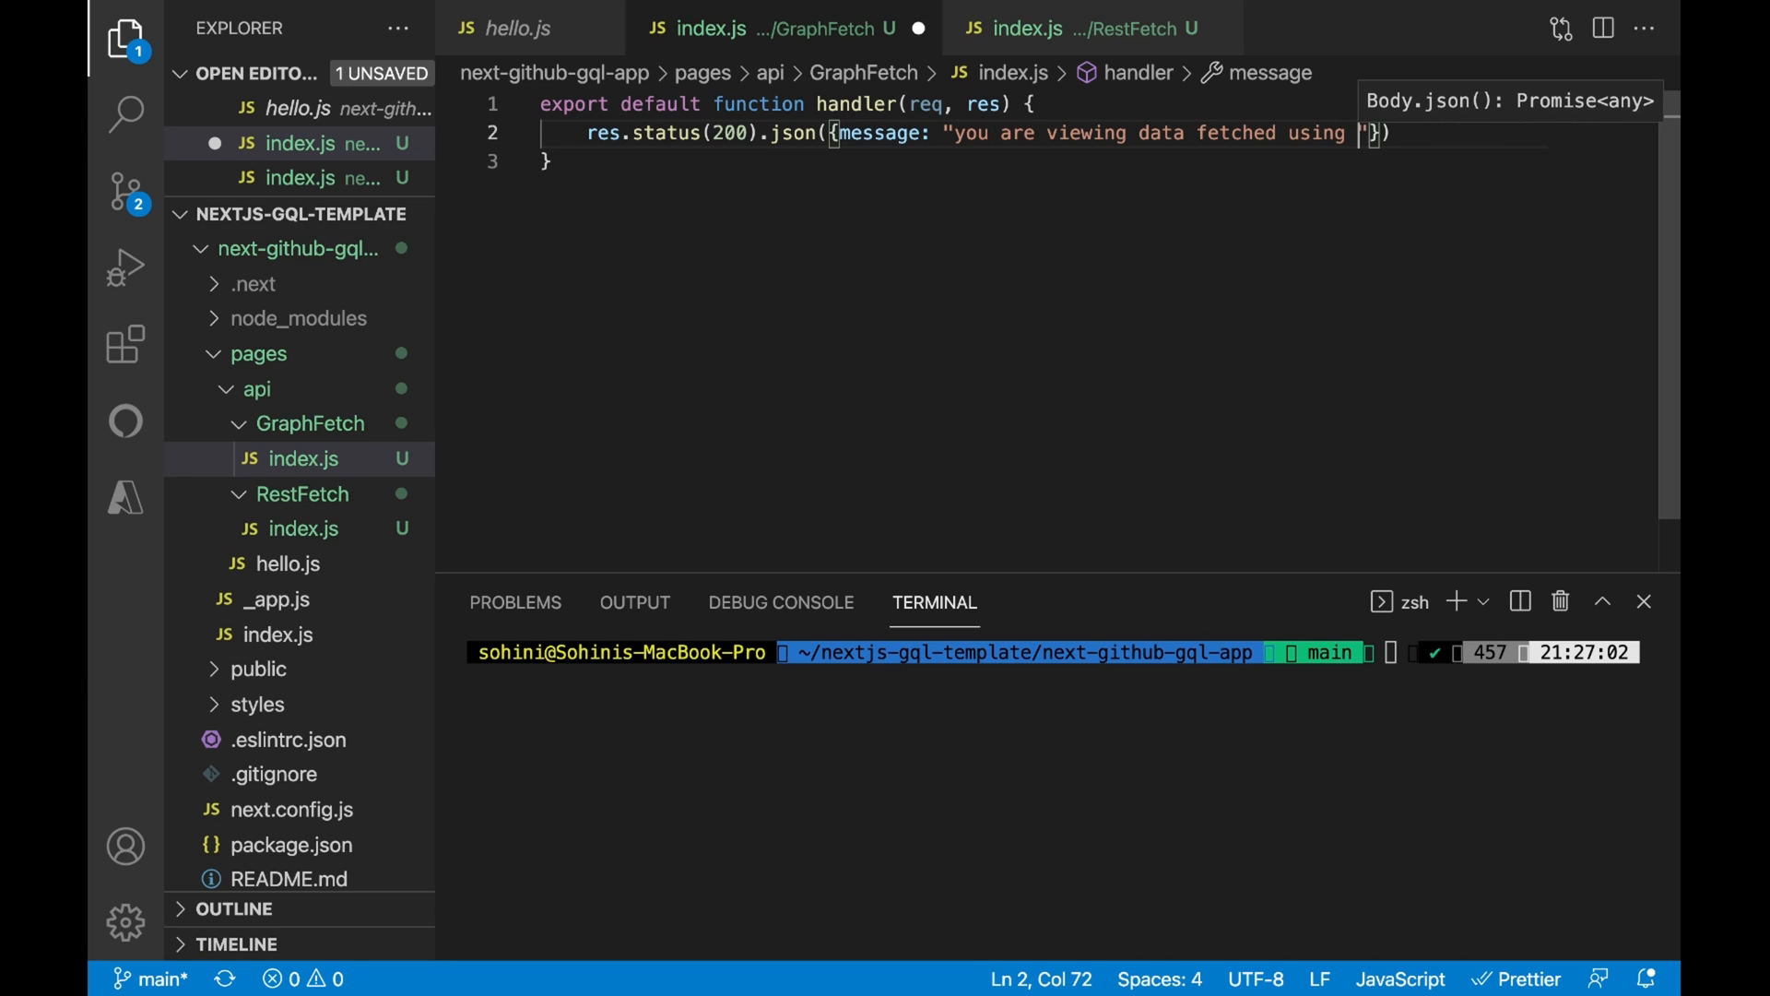
pyautogui.write('GraphQL')
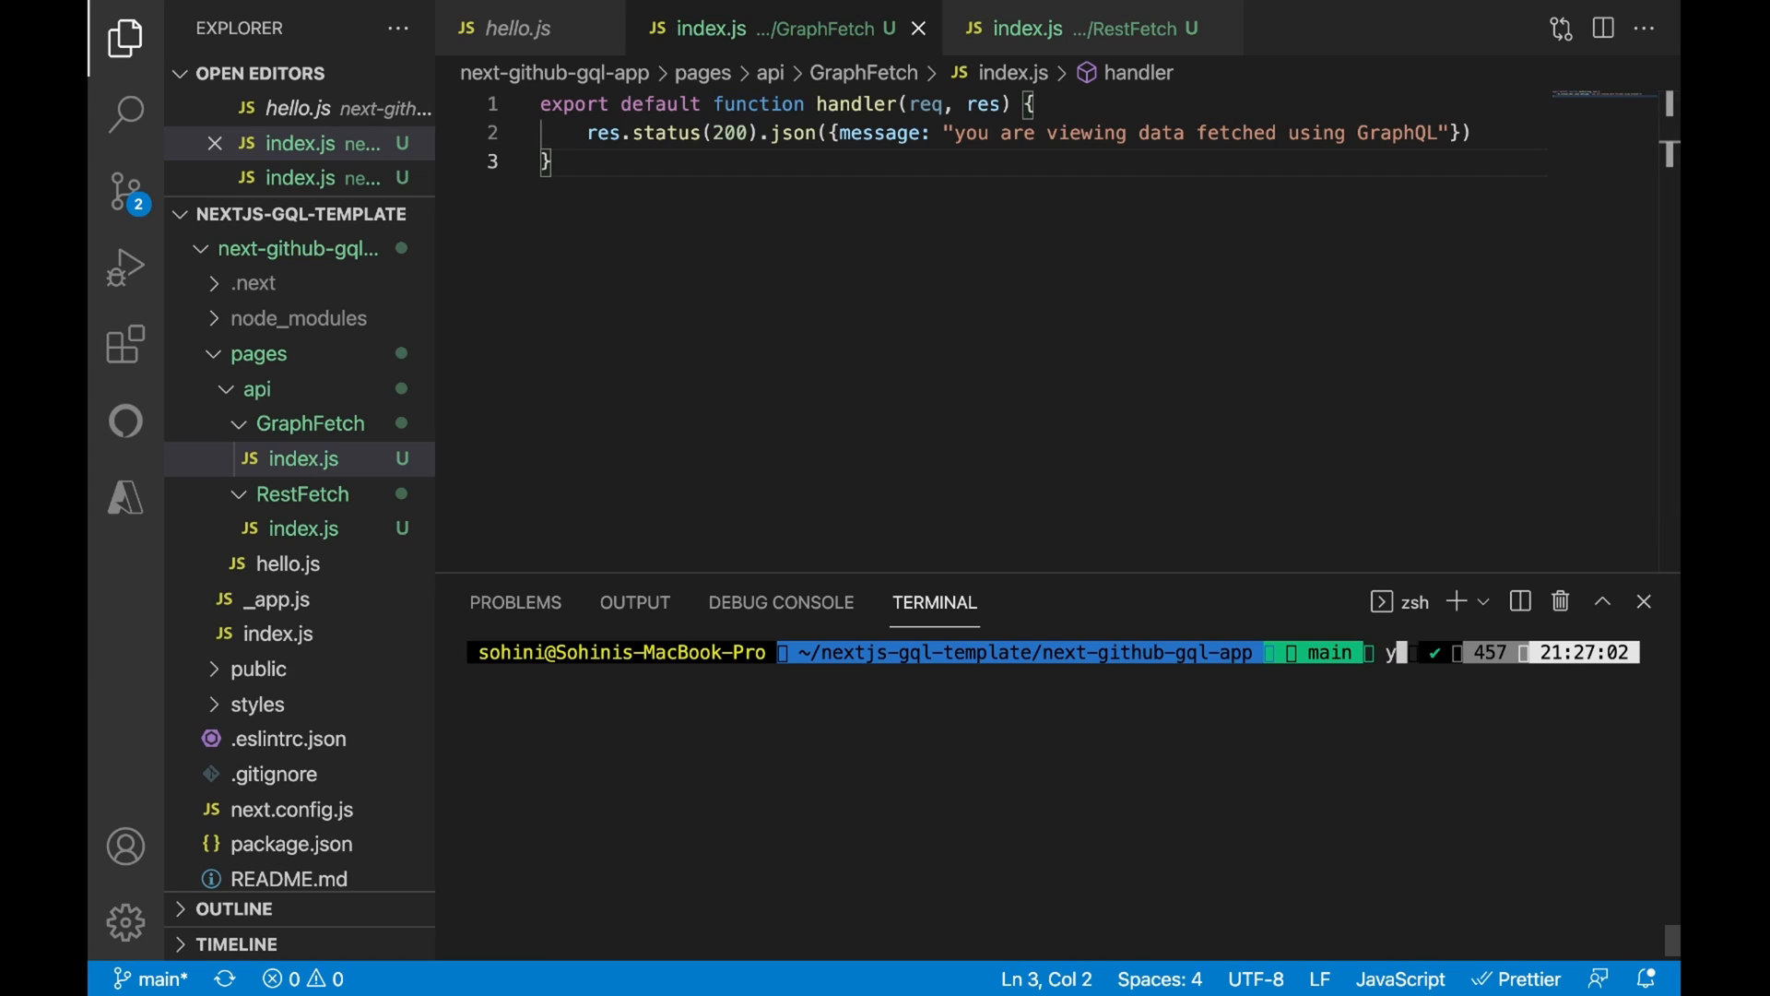
pyautogui.write('yarn ev')
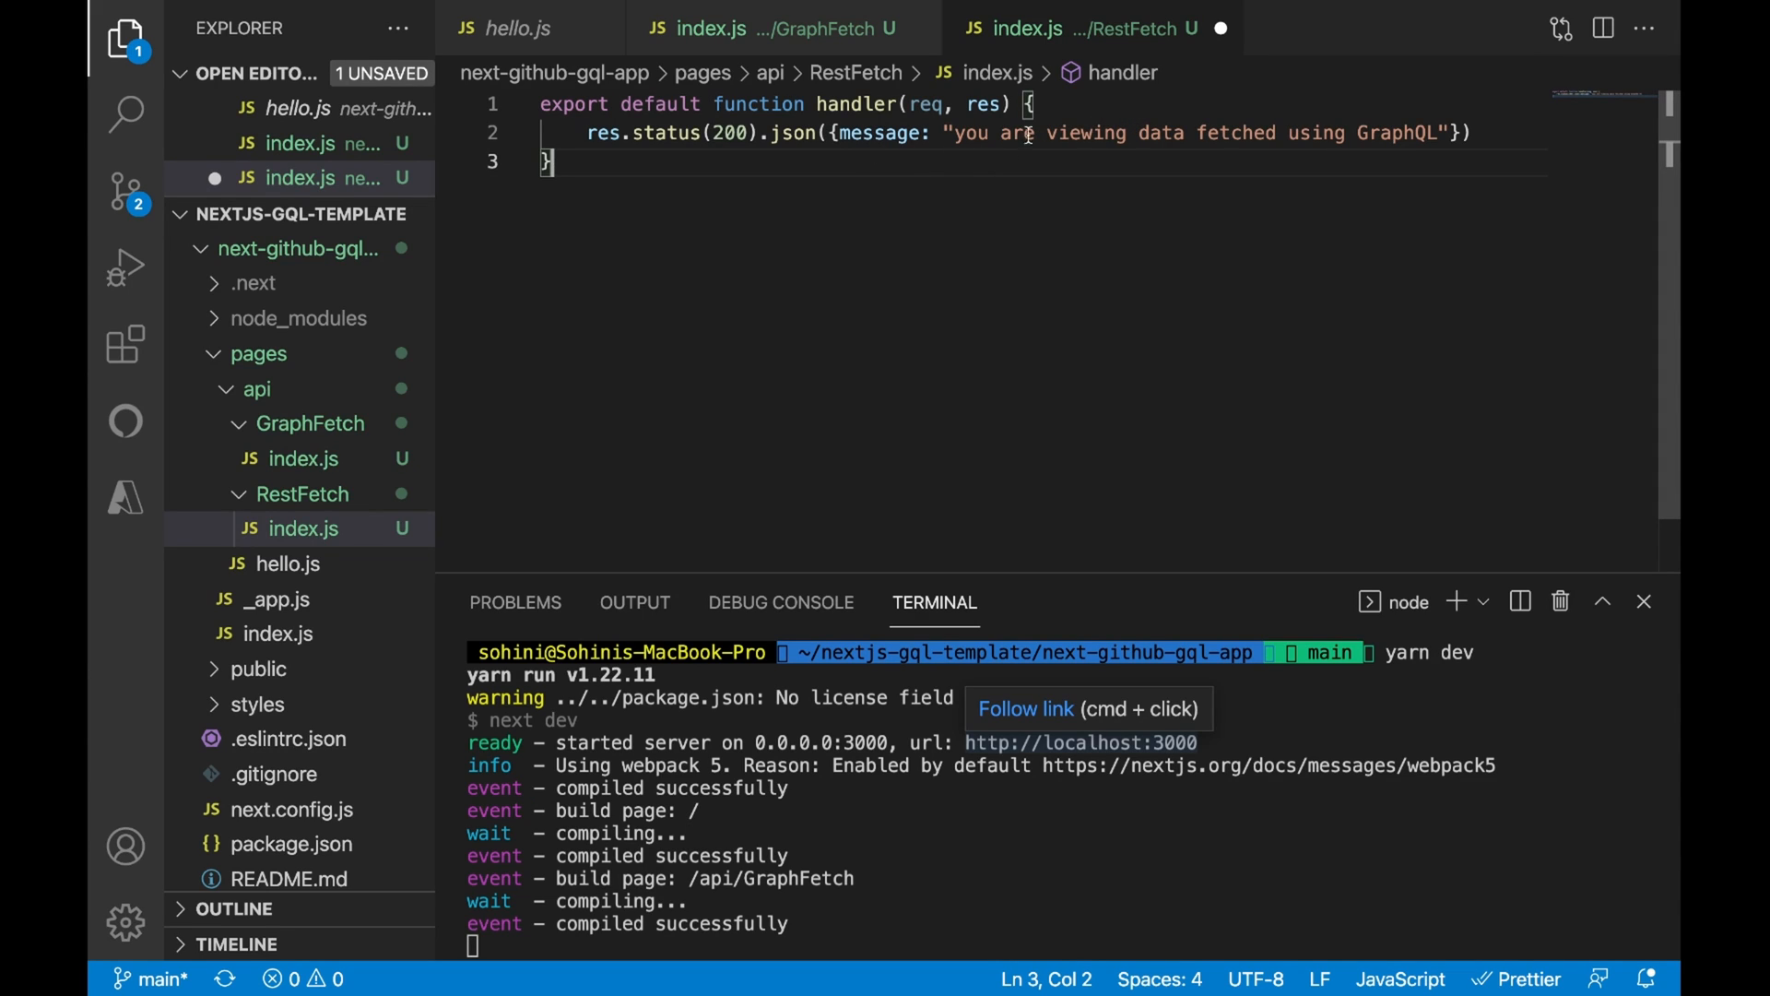
# - Replace 'GraphQL' with 'REST API' in the RestFetch handler's message string
pyautogui.doubleClick(1395, 133)
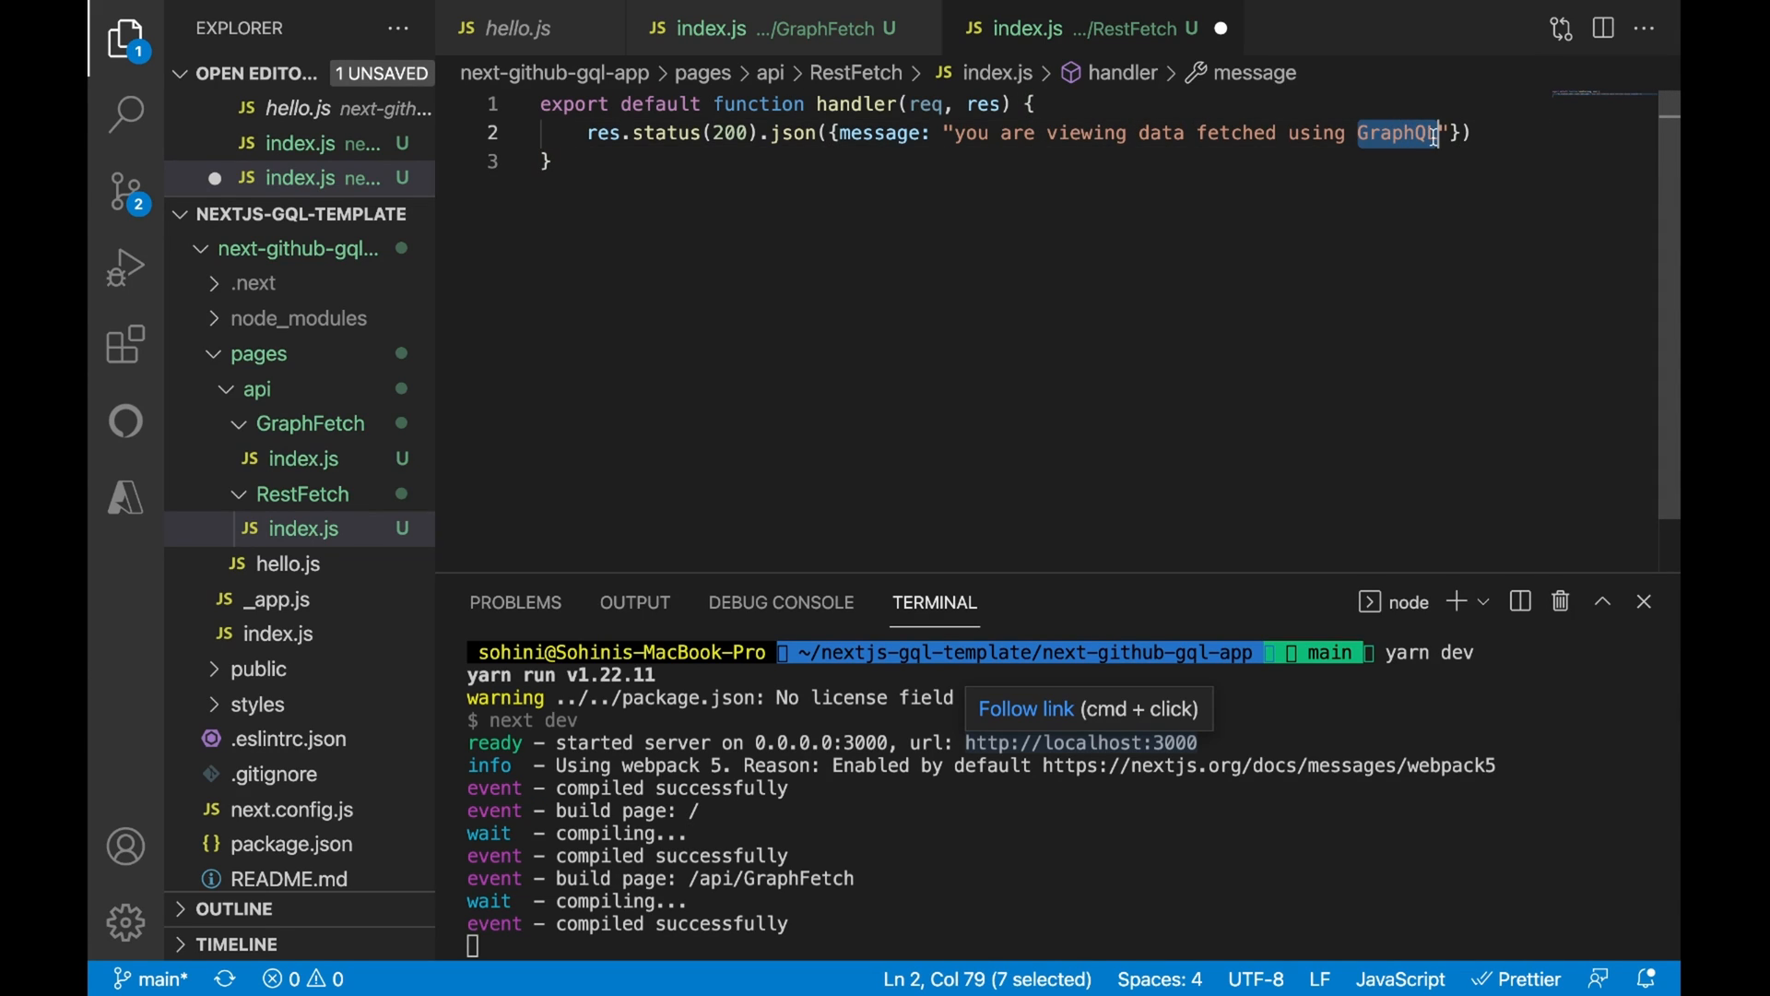
pyautogui.write('Re')
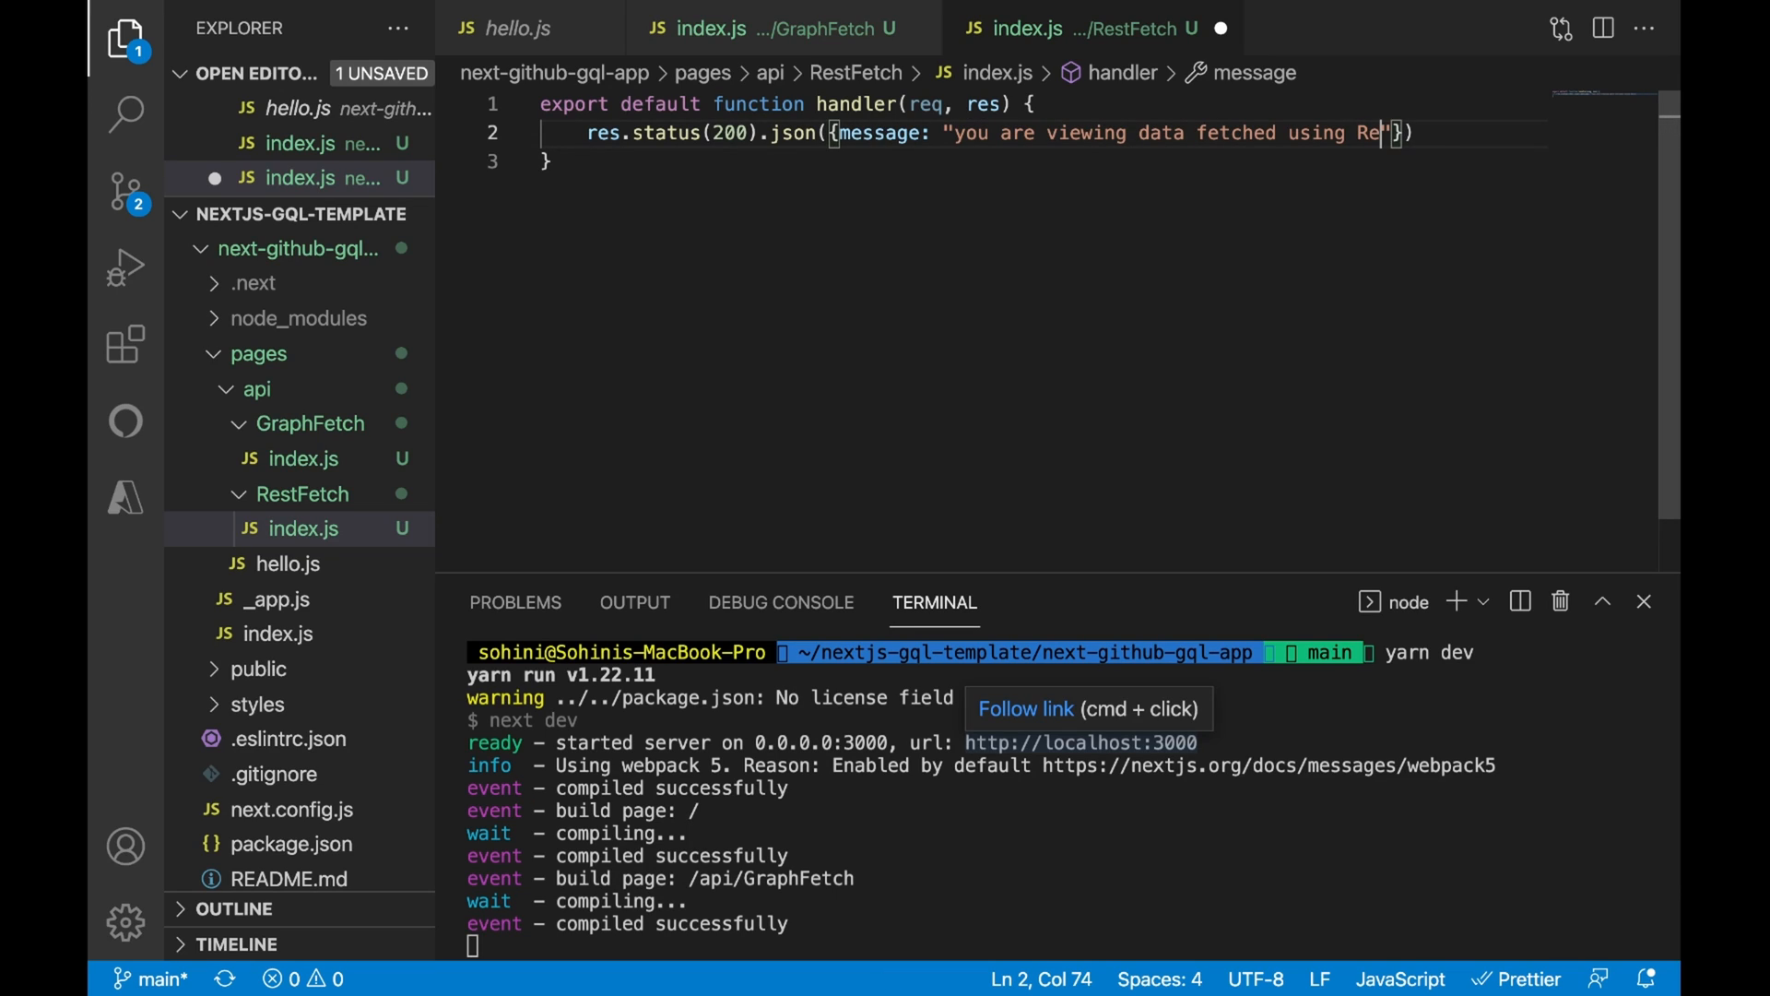
pyautogui.write('ST A')
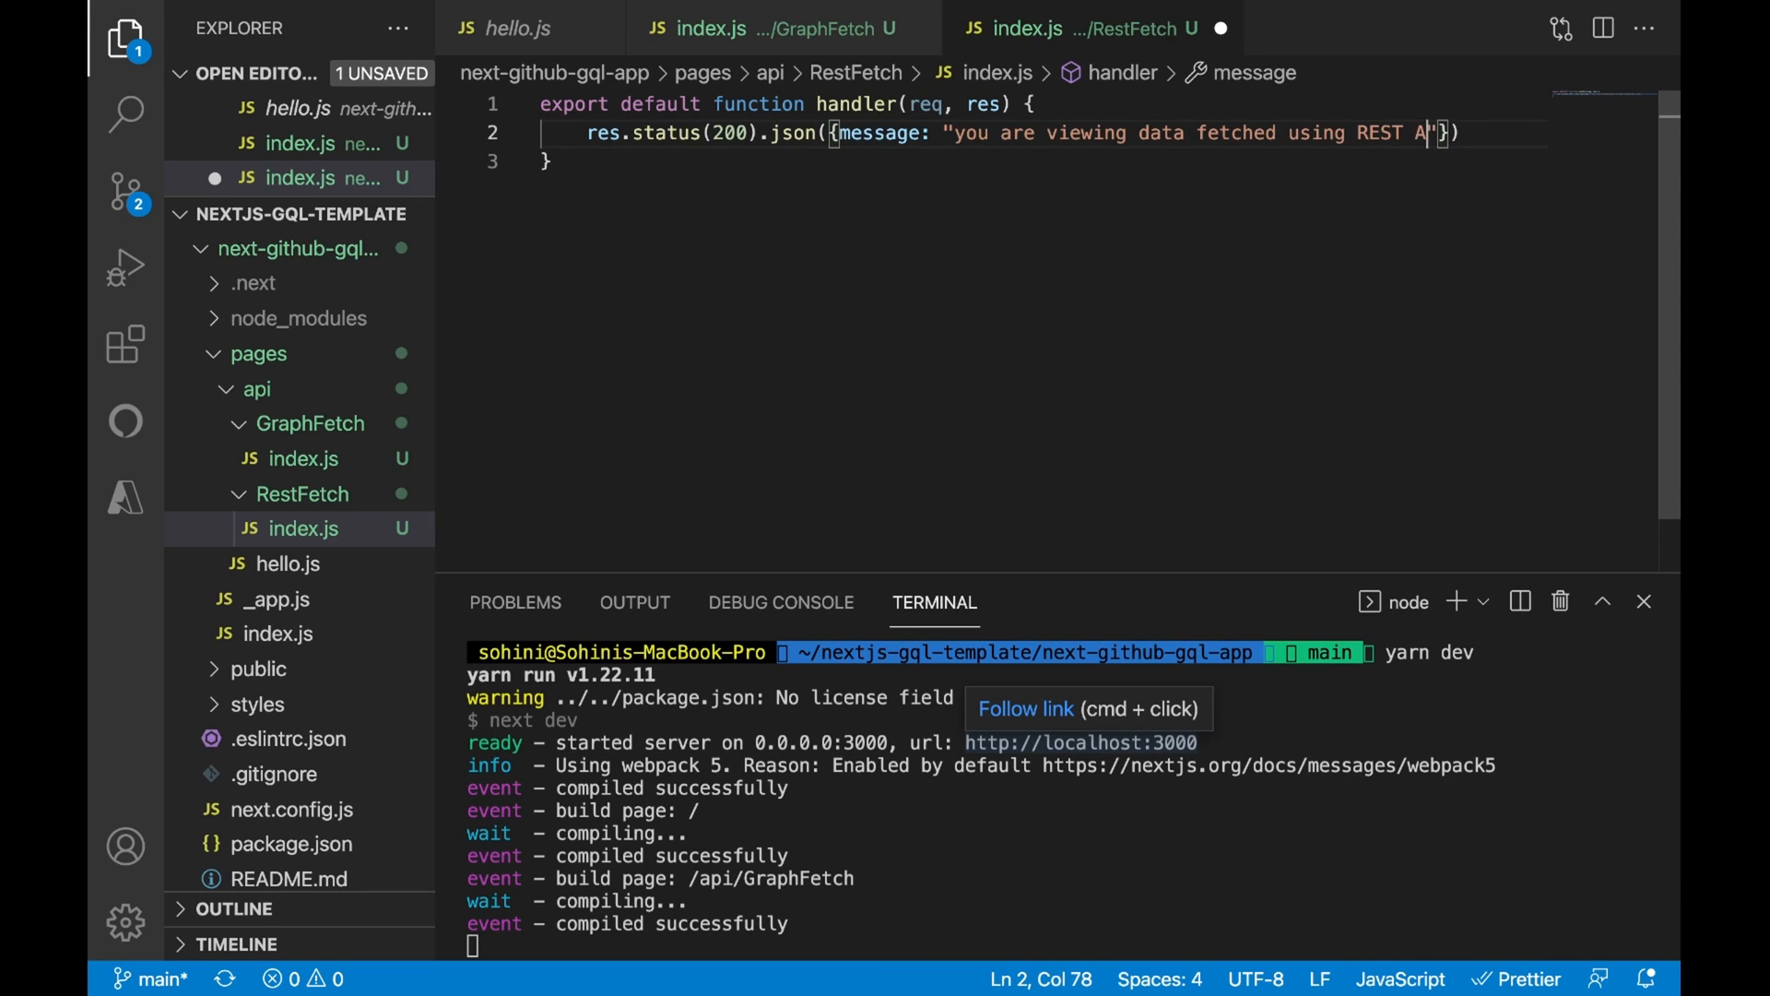
pyautogui.write('PI')
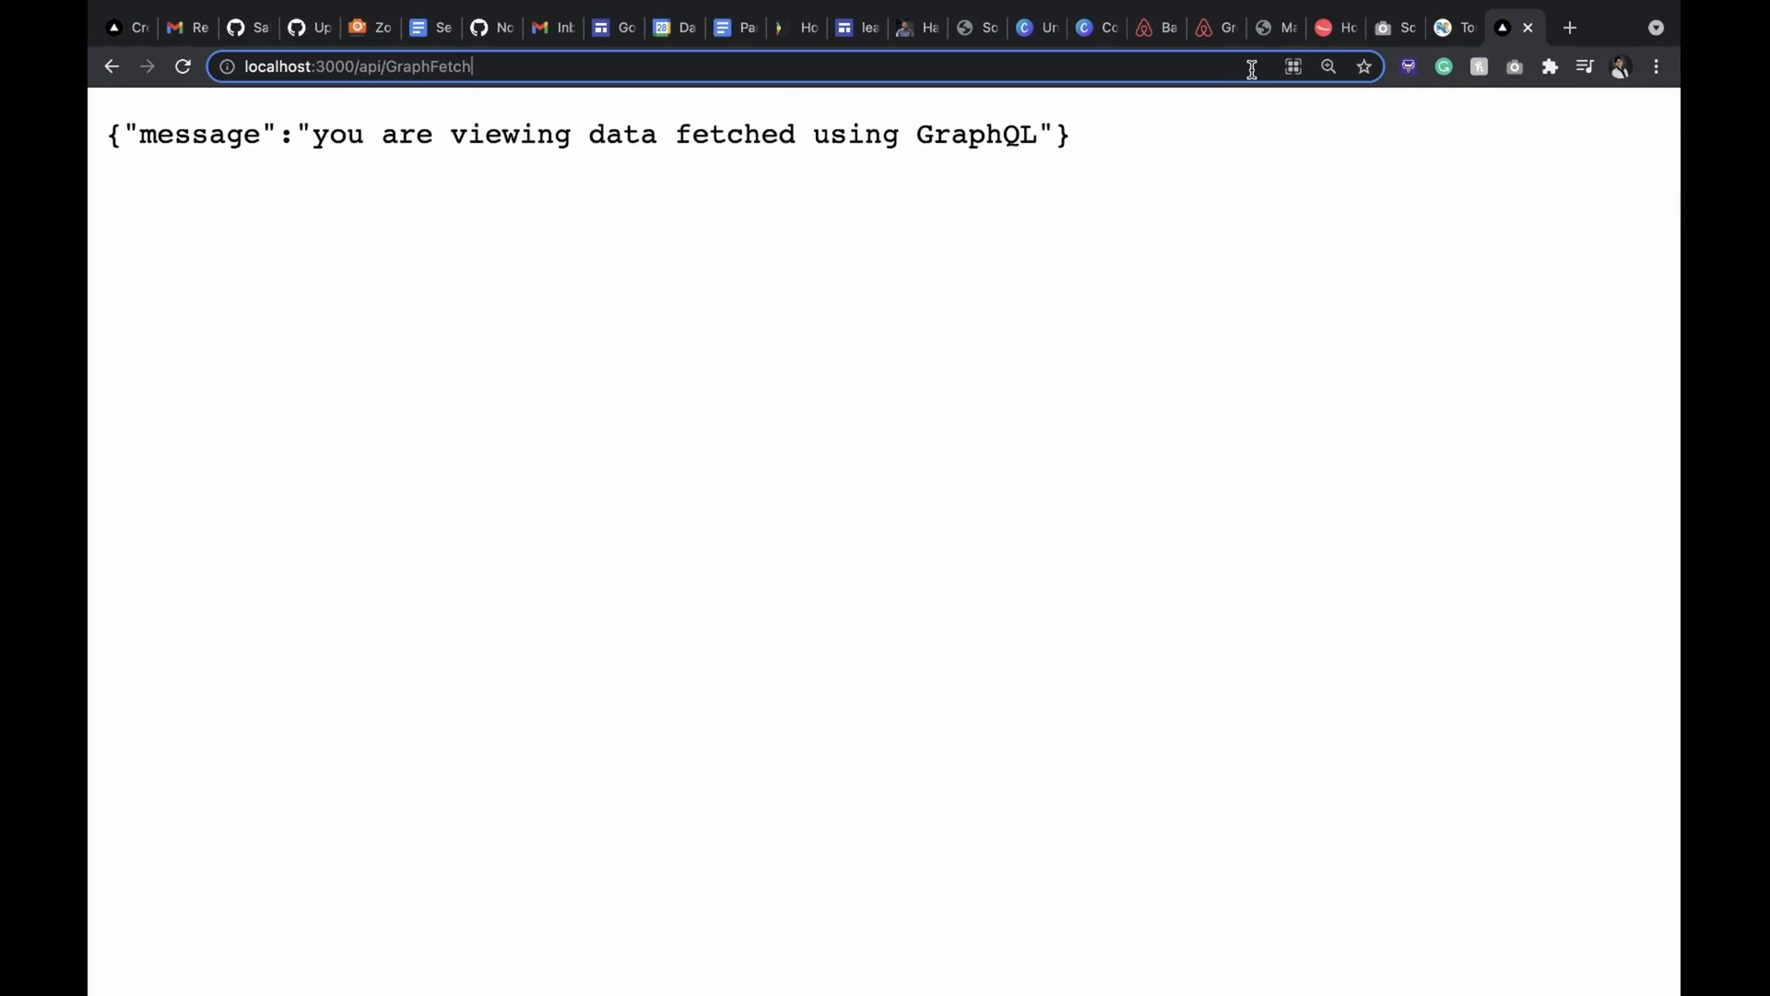
# - Load localhost:3000/api/RestFetch in Chrome to see the REST API JSON message
pyautogui.write('localhost:3000/api/')
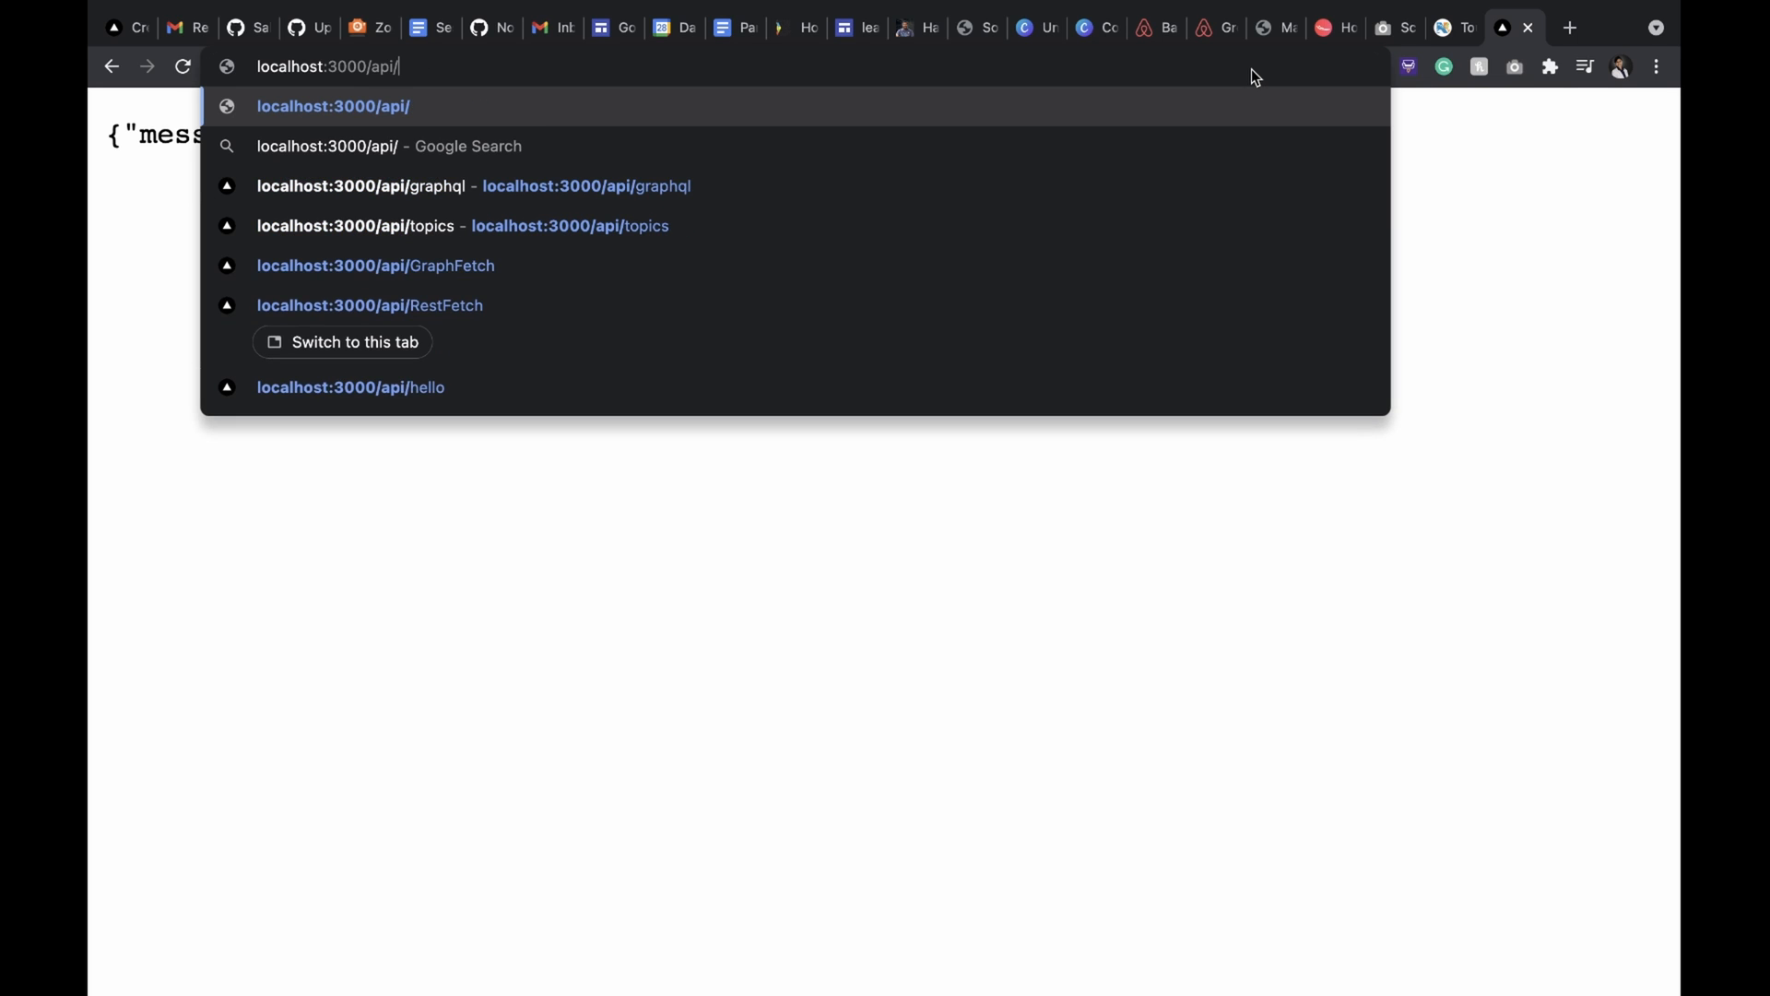
pyautogui.click(369, 304)
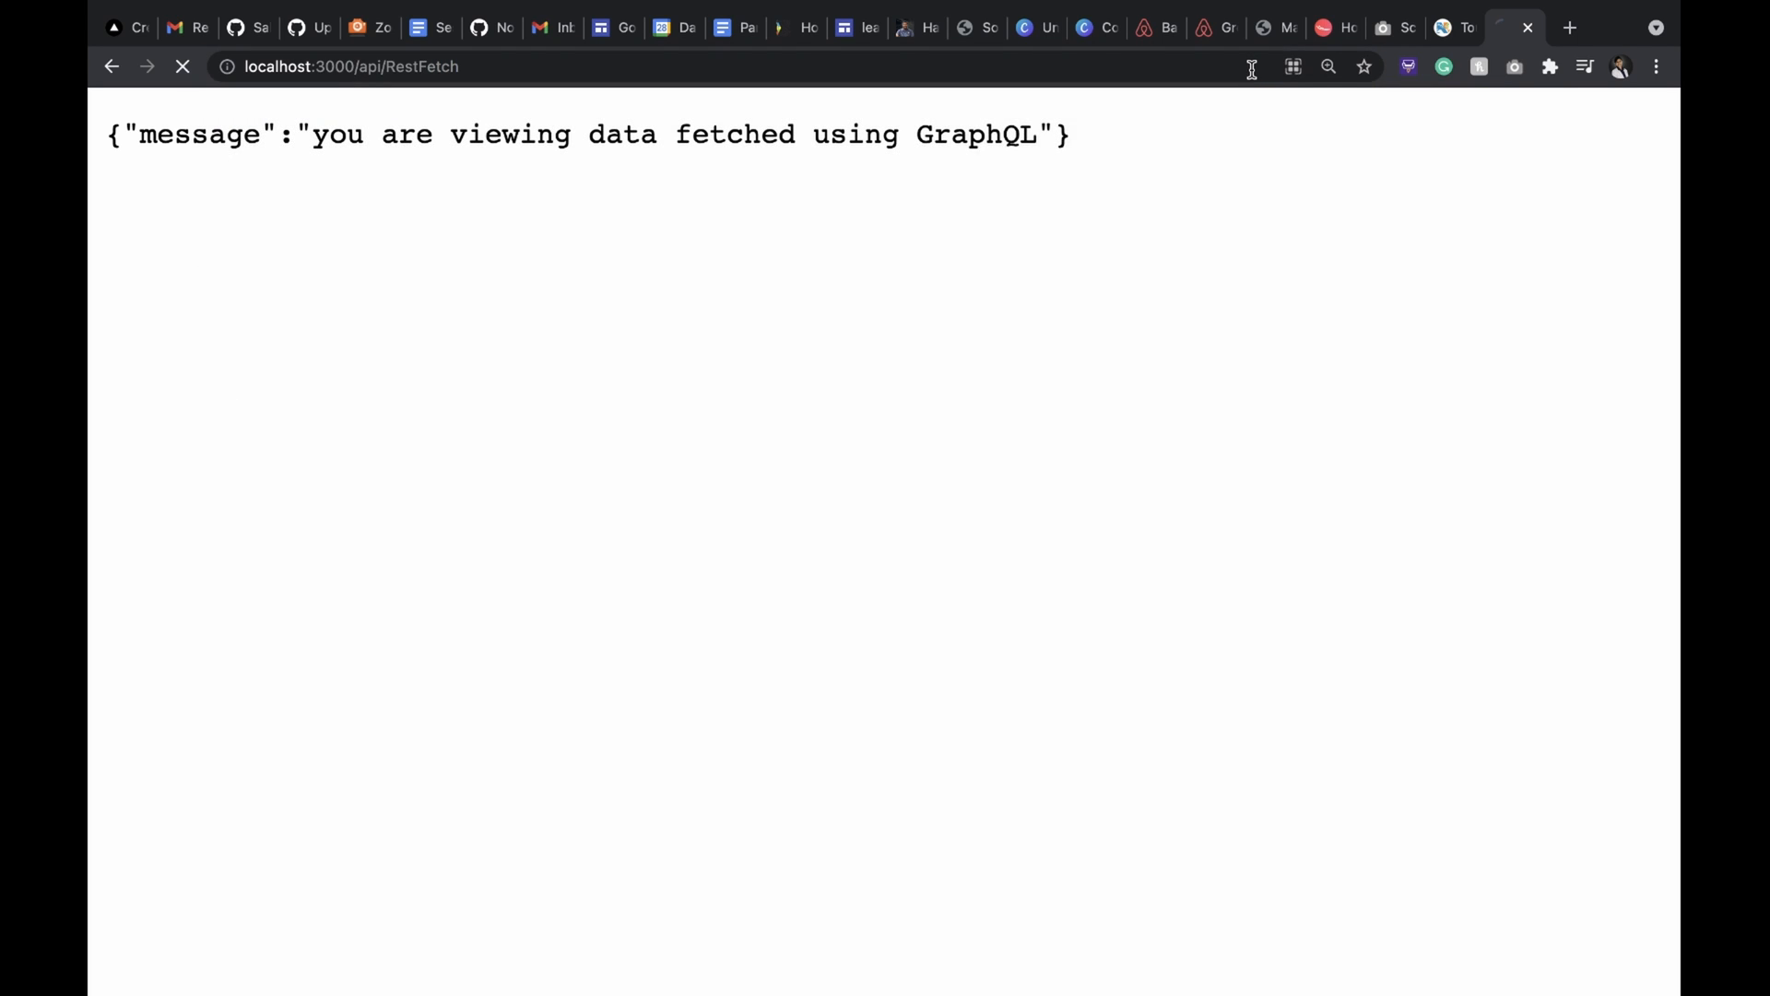
pyautogui.click(182, 66)
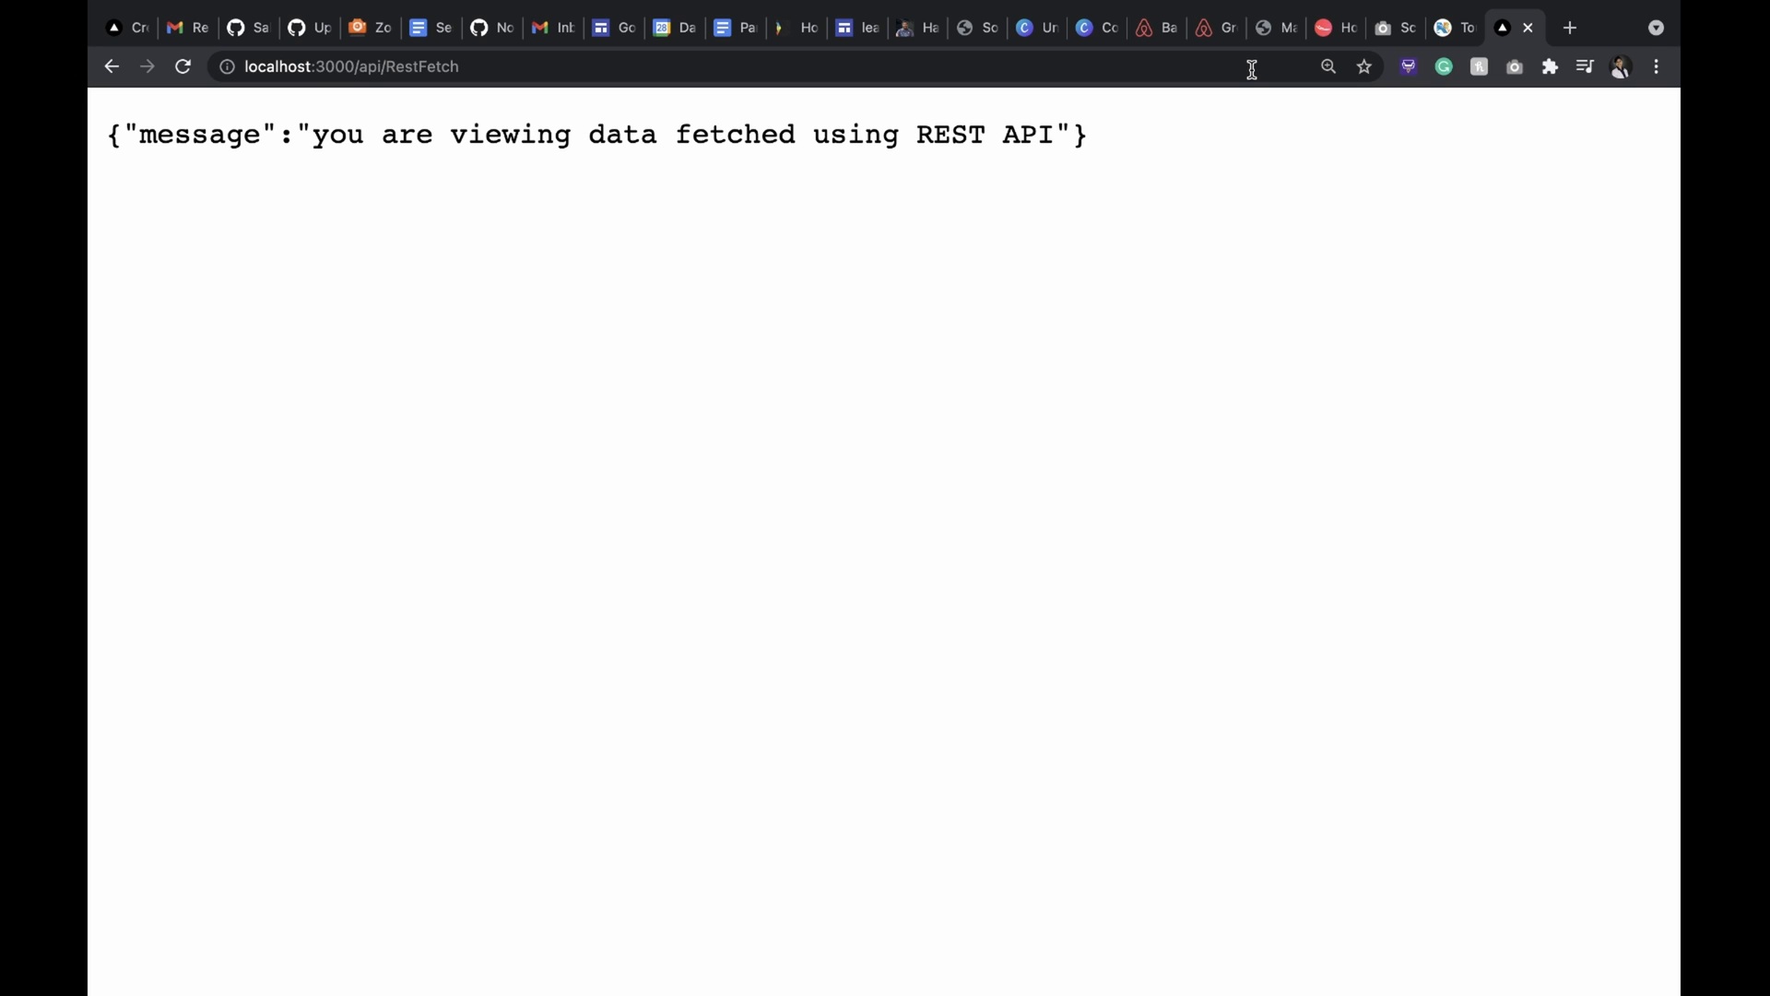